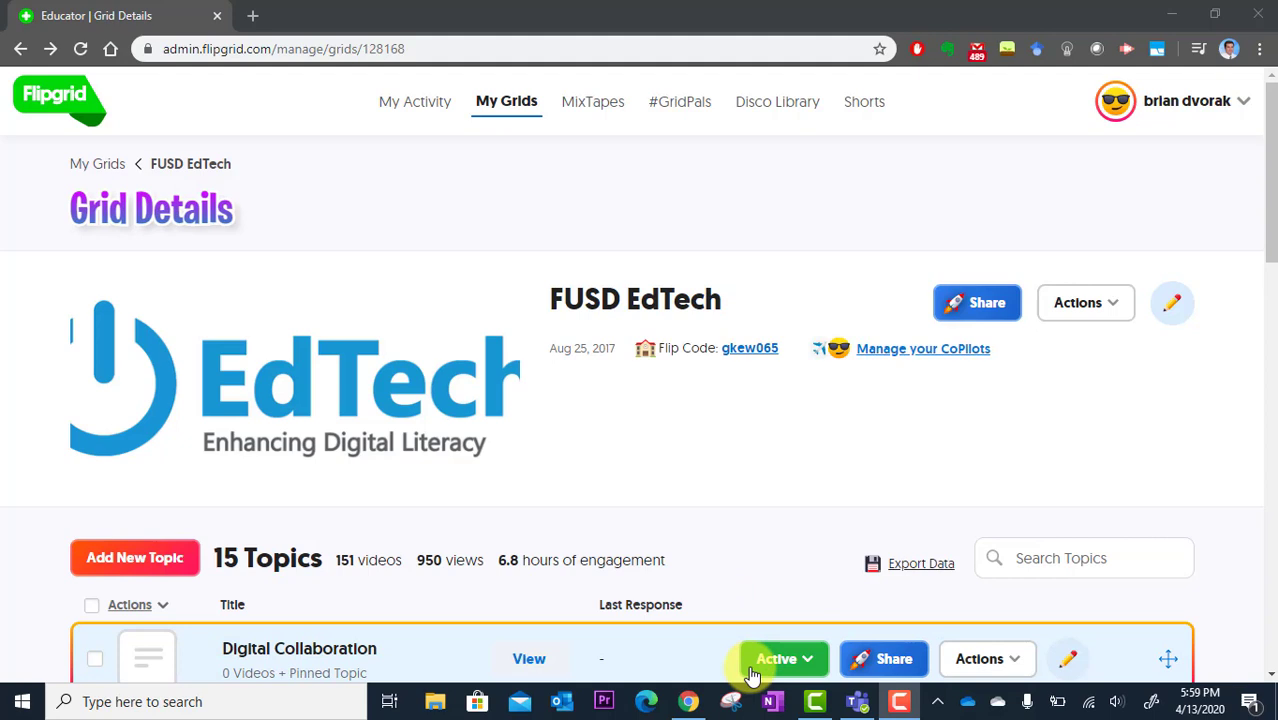
Switch from Chrome to the Teaching with Technology General channel in Teams.
click(856, 701)
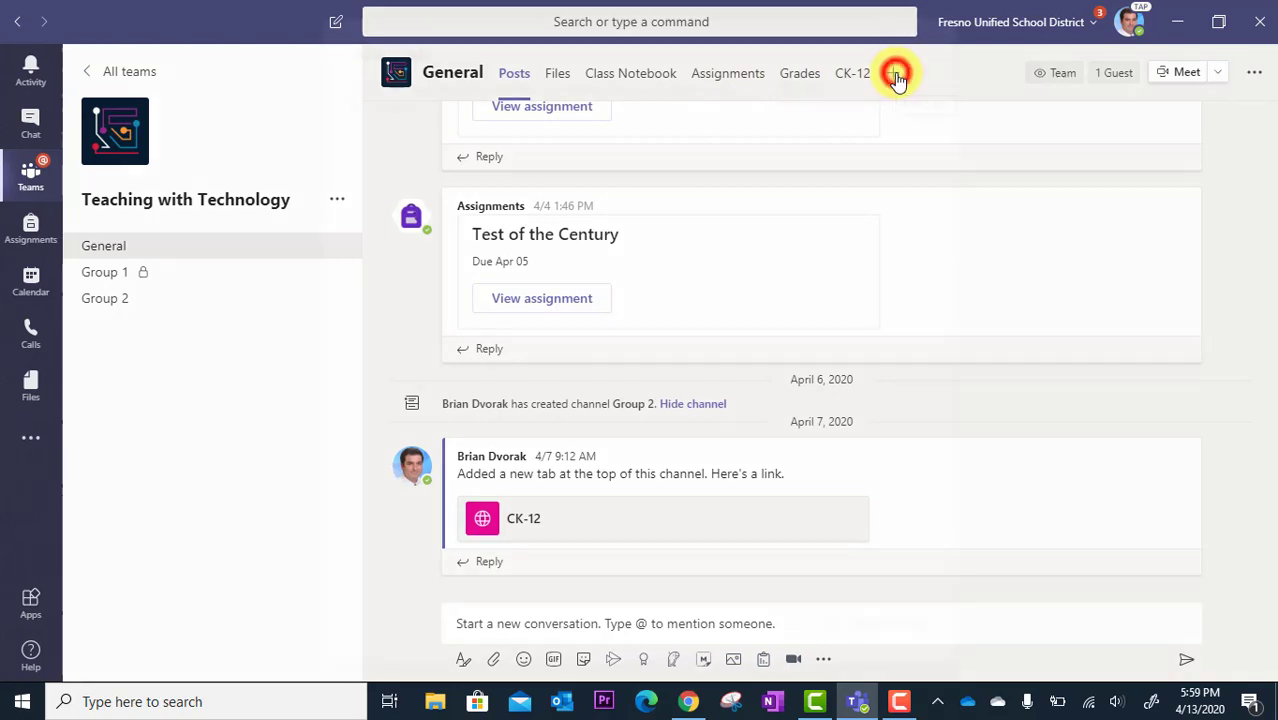
Search 'flip' in the new-tab gallery and add the Flipgrid app to the General channel.
click(895, 73)
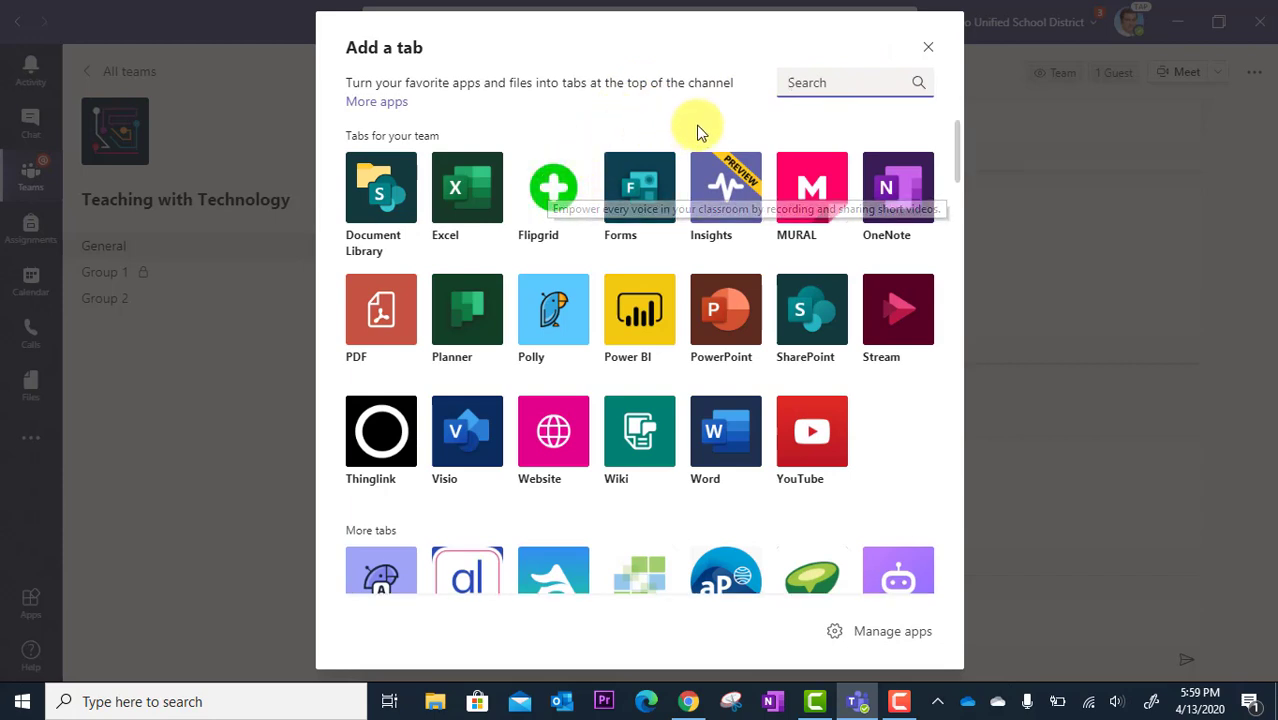
text(fl)
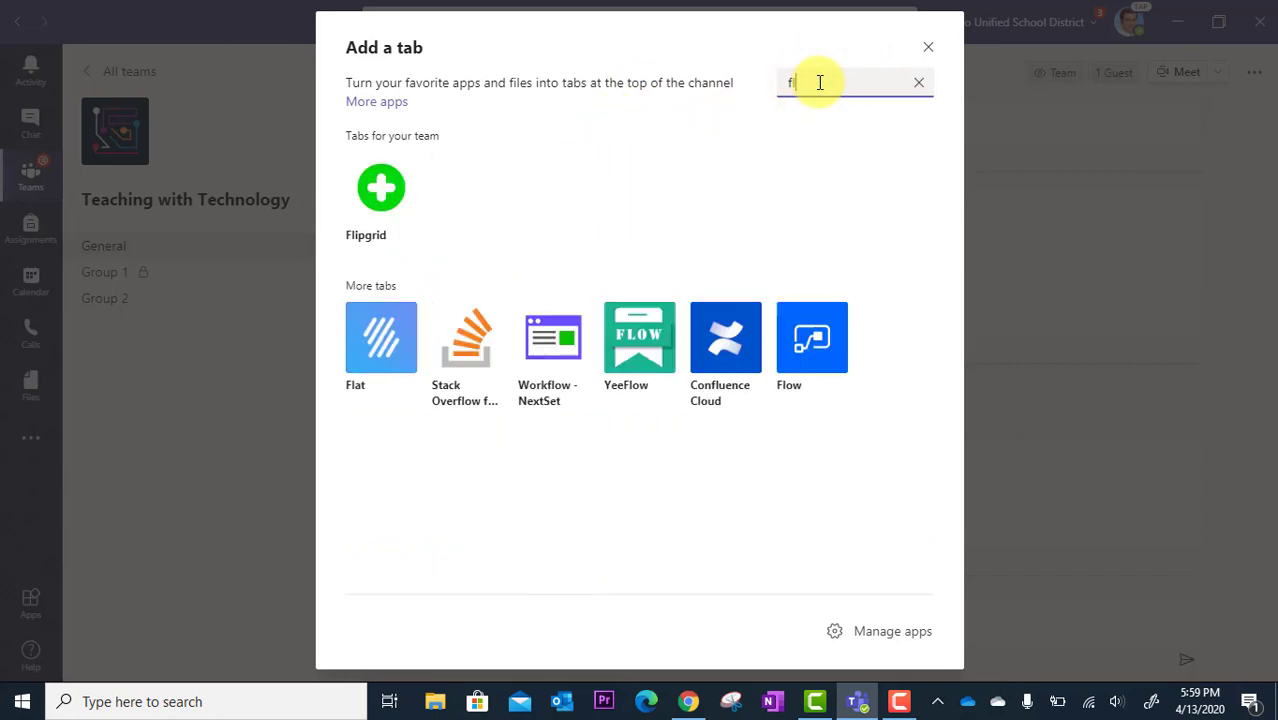
text(lip)
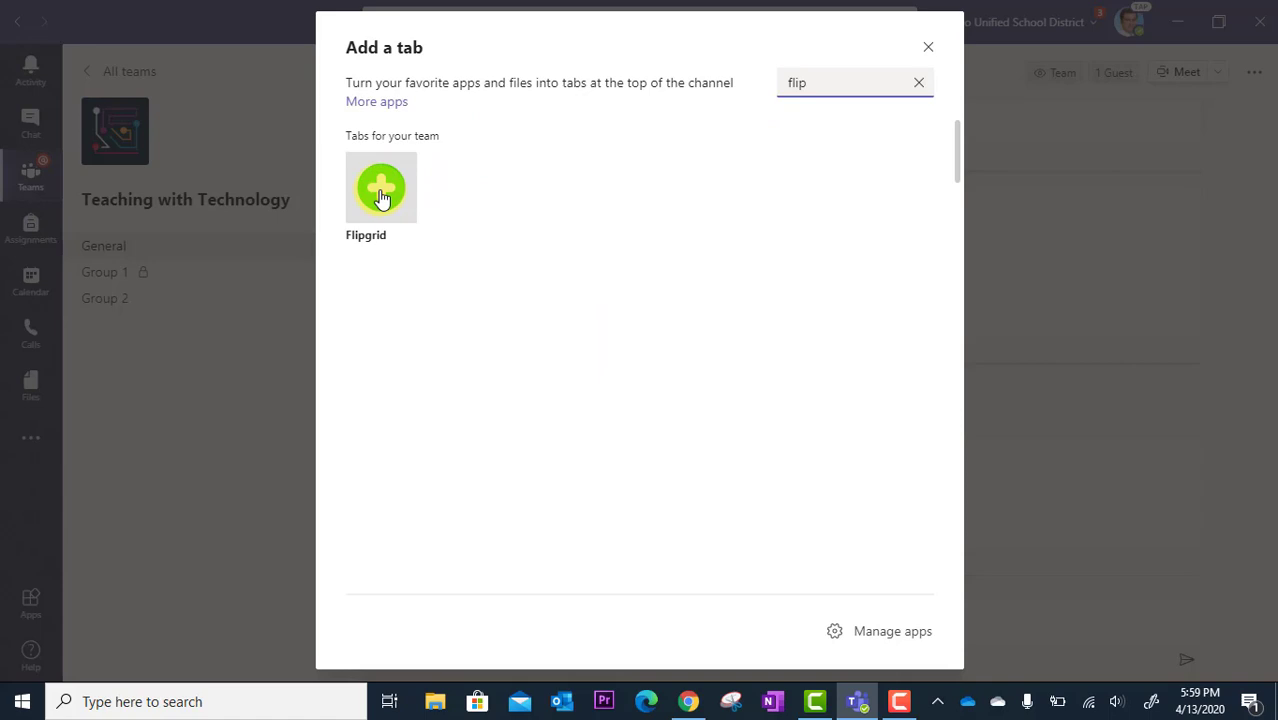
mouse_move(381, 185)
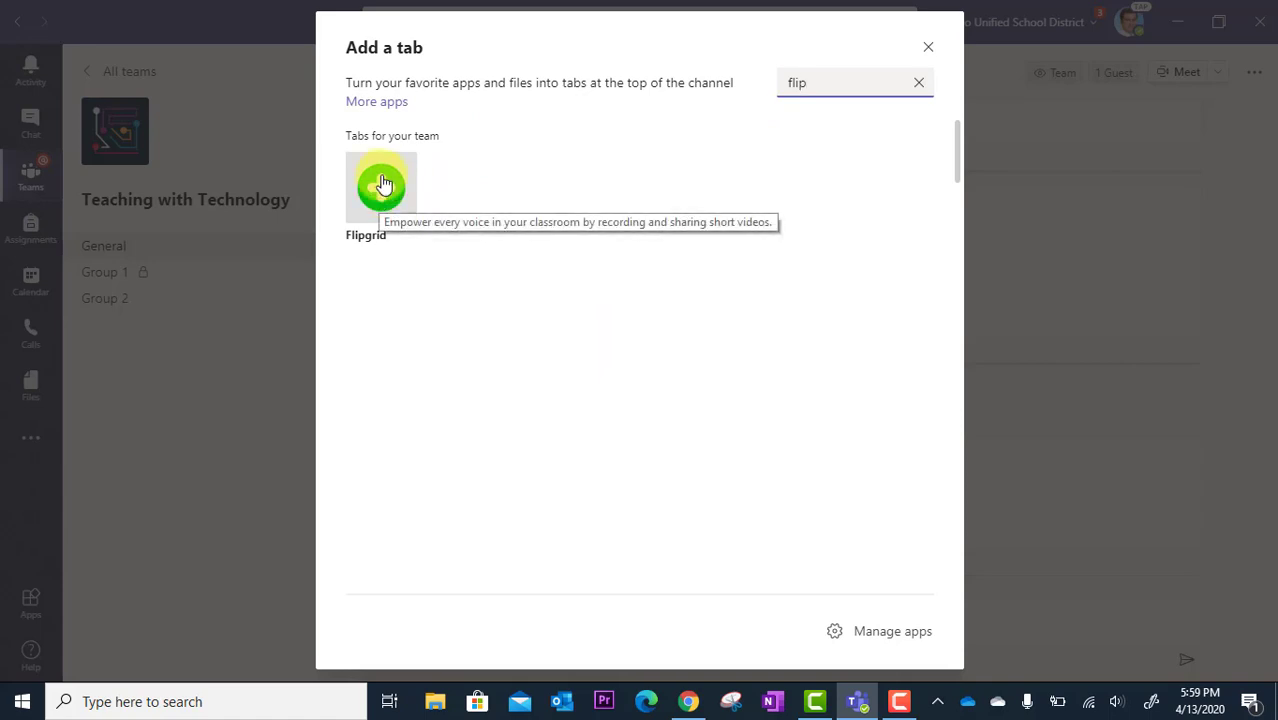
click(381, 186)
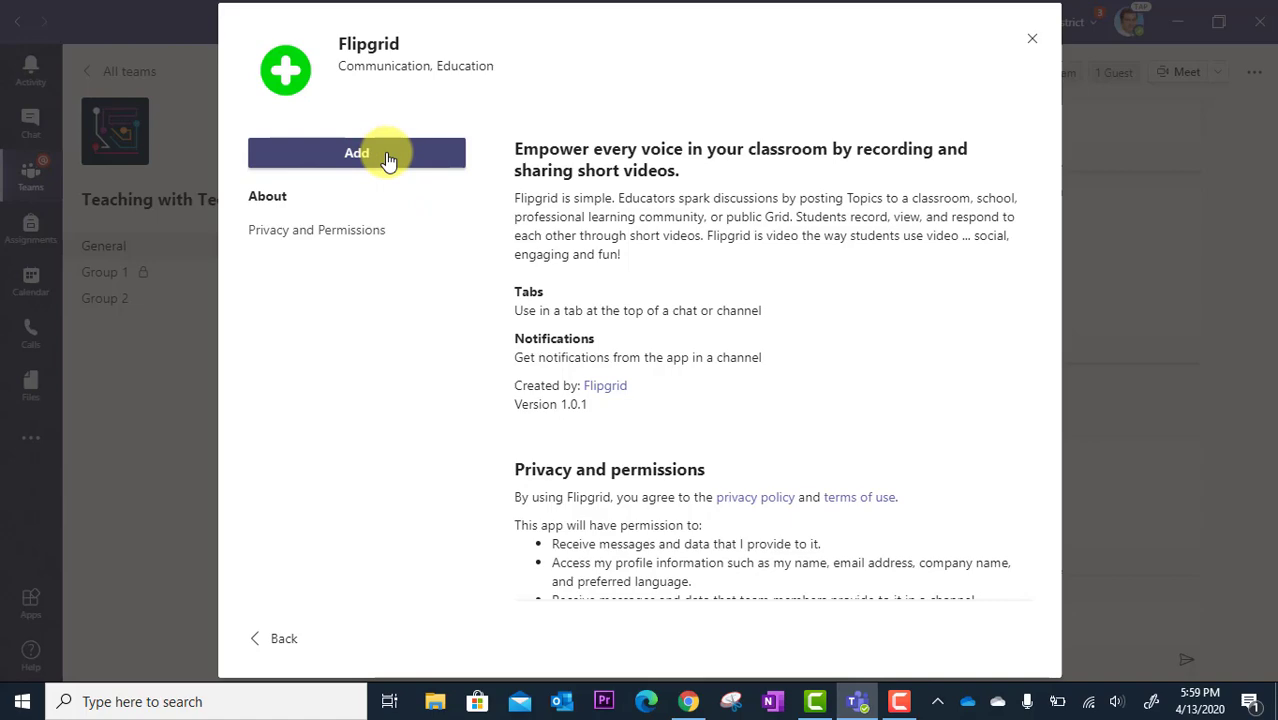
click(356, 152)
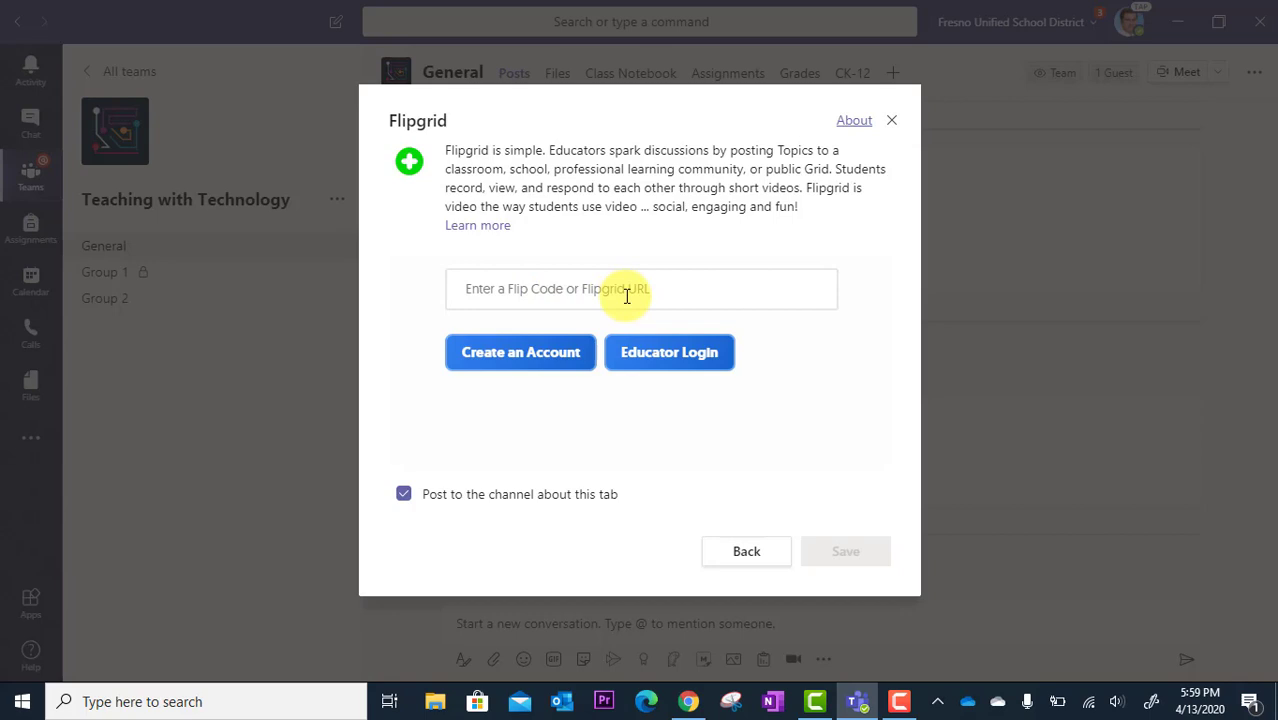
mouse_move(610, 351)
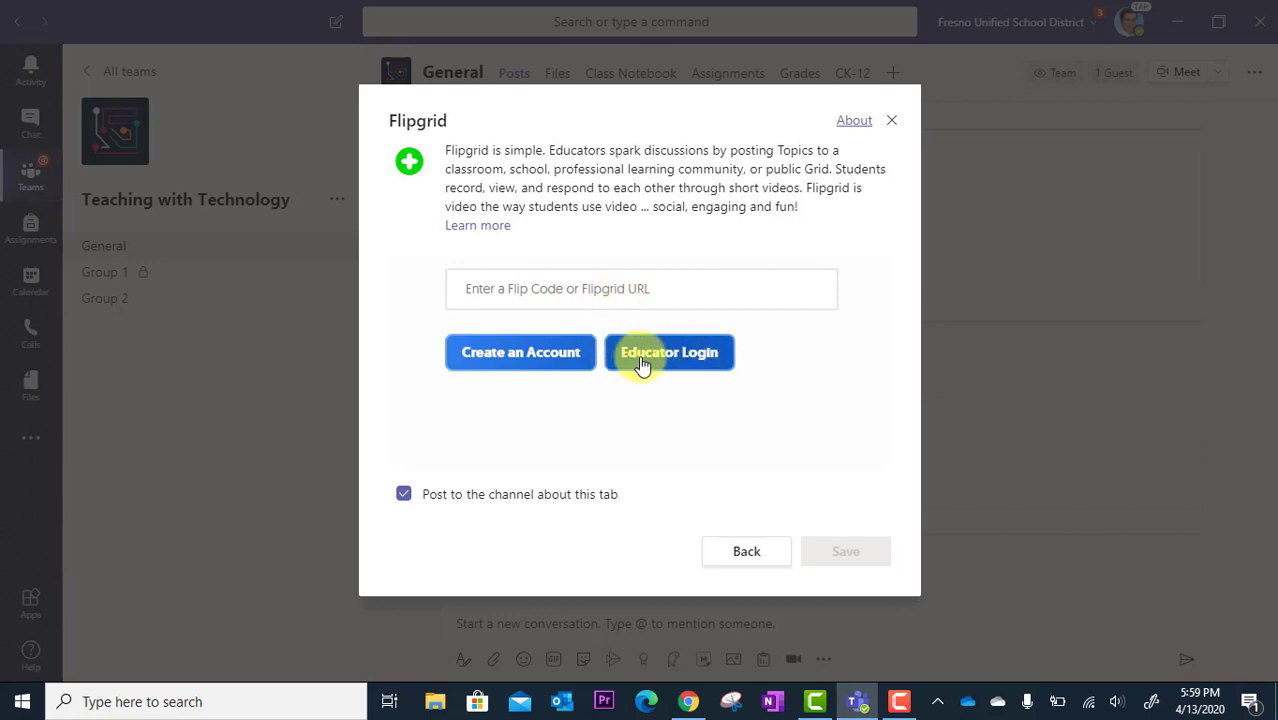
mouse_move(650, 388)
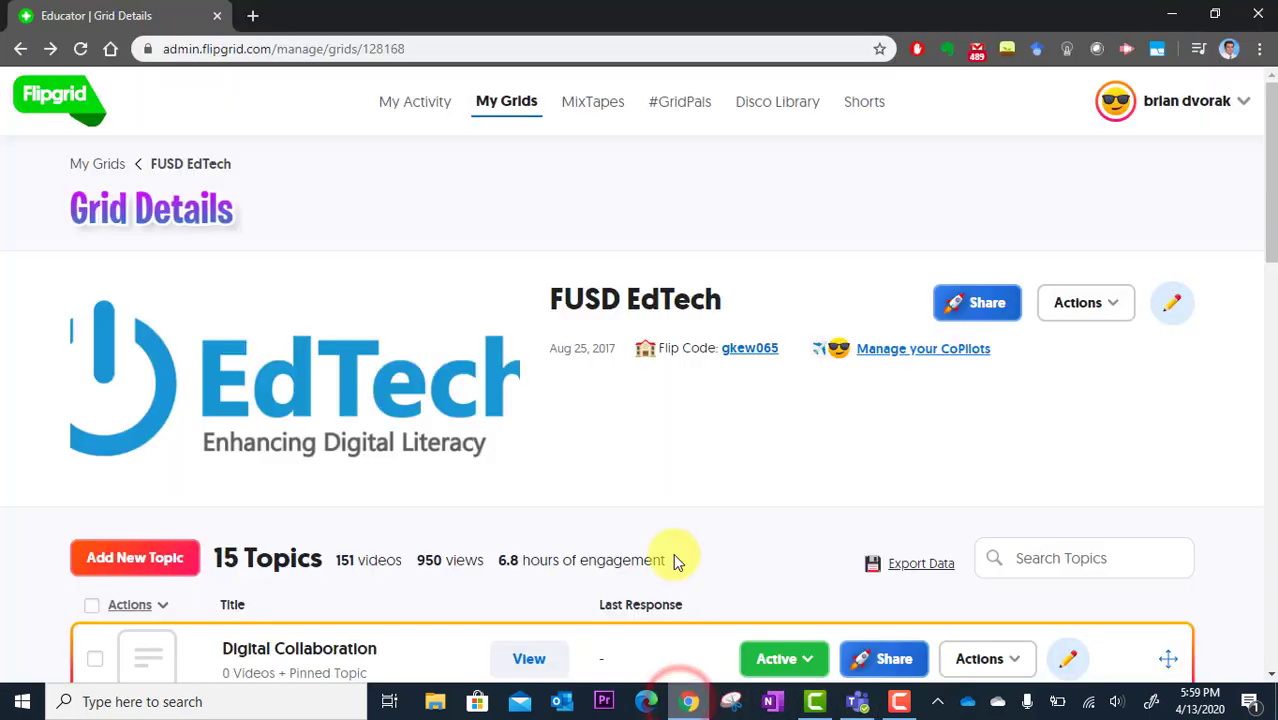
mouse_move(648, 490)
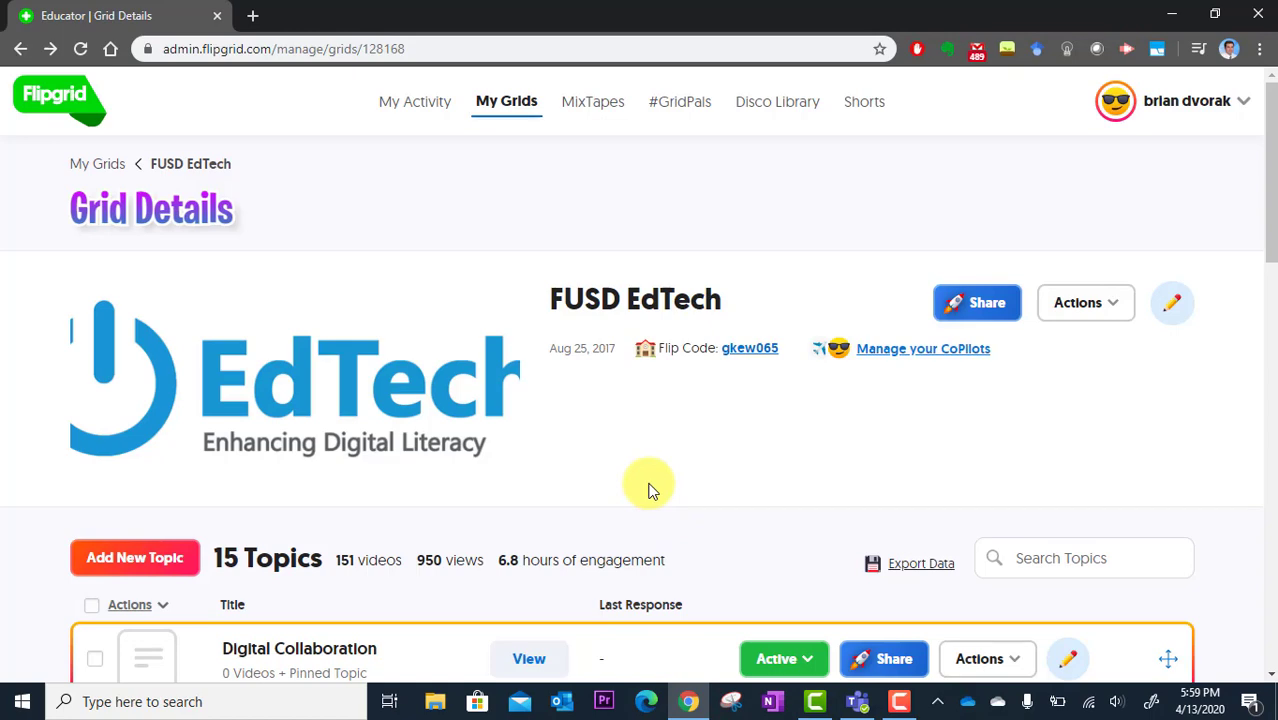
Copy the Digital Collaboration topic link flipgrid.com/5de2df8a from its Share options.
scroll(down, 3)
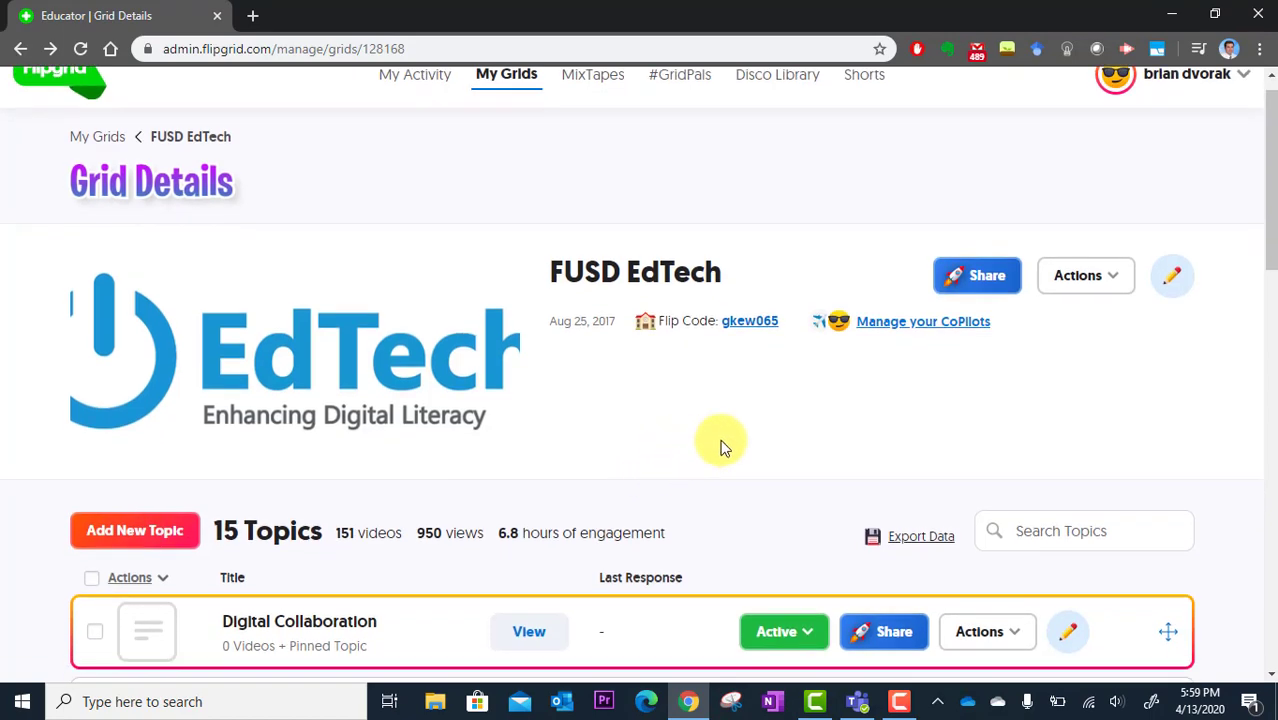
scroll(down, 3)
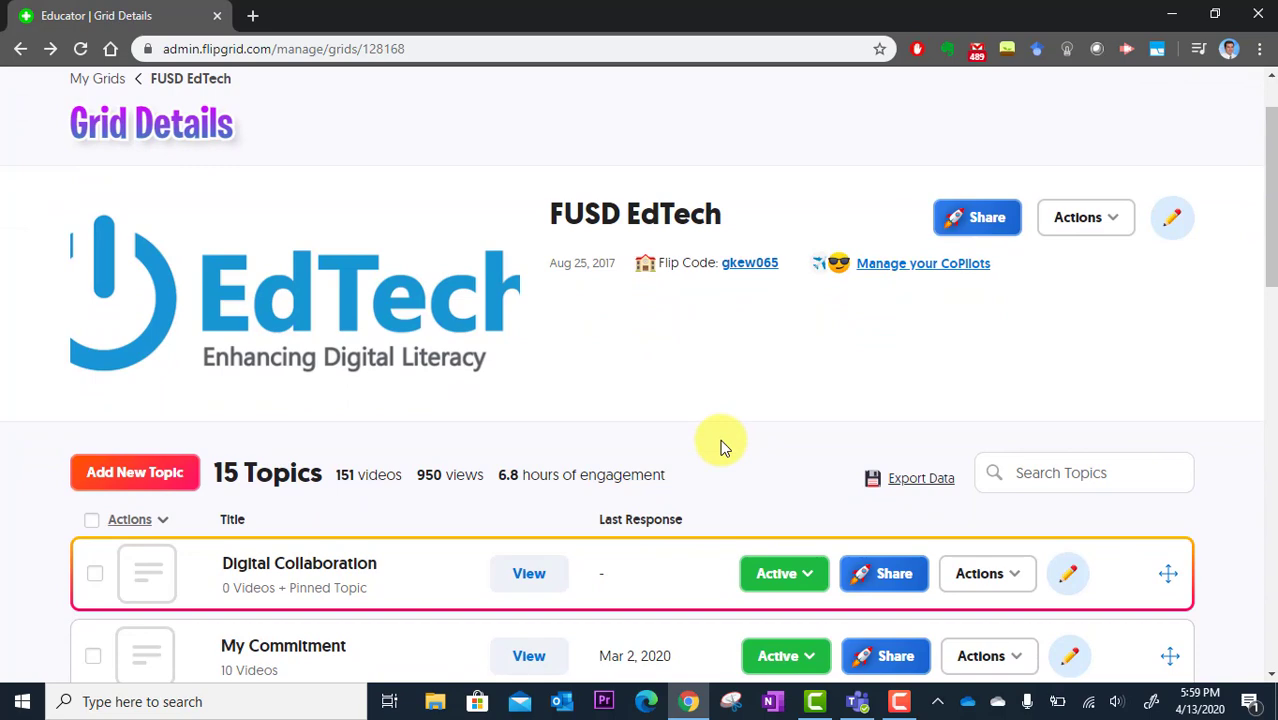
scroll(down, 3)
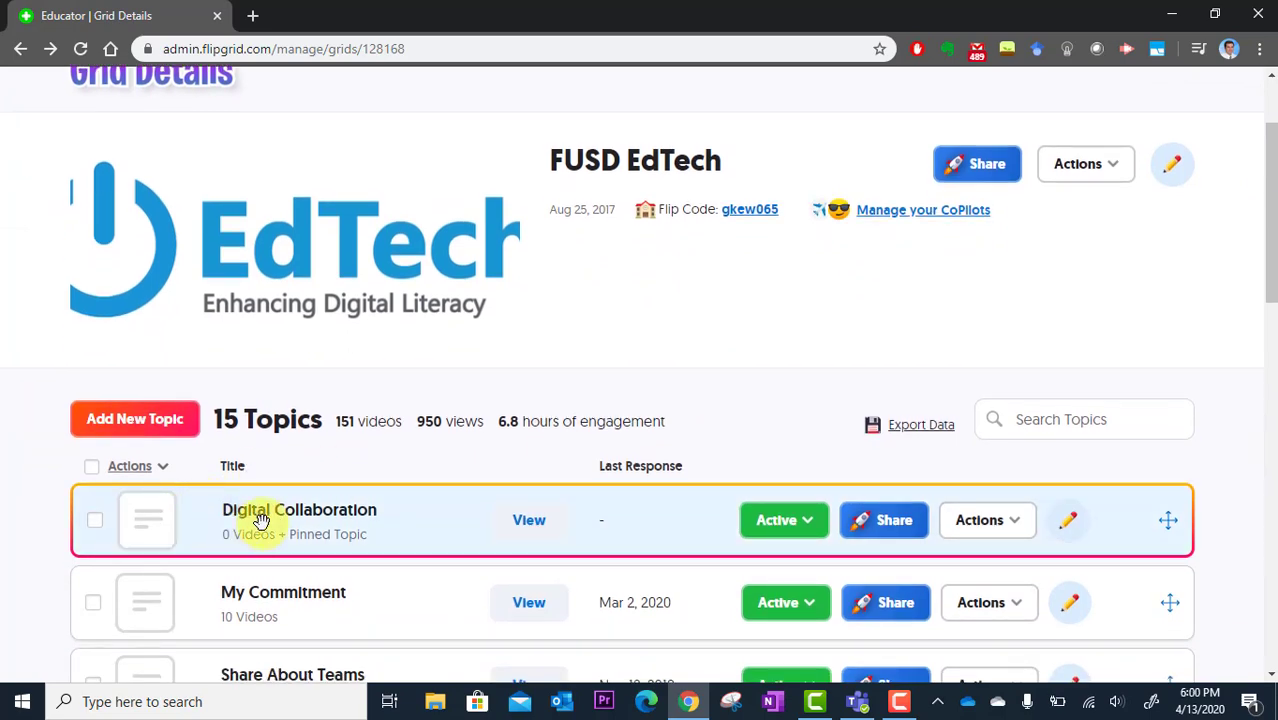
mouse_move(365, 540)
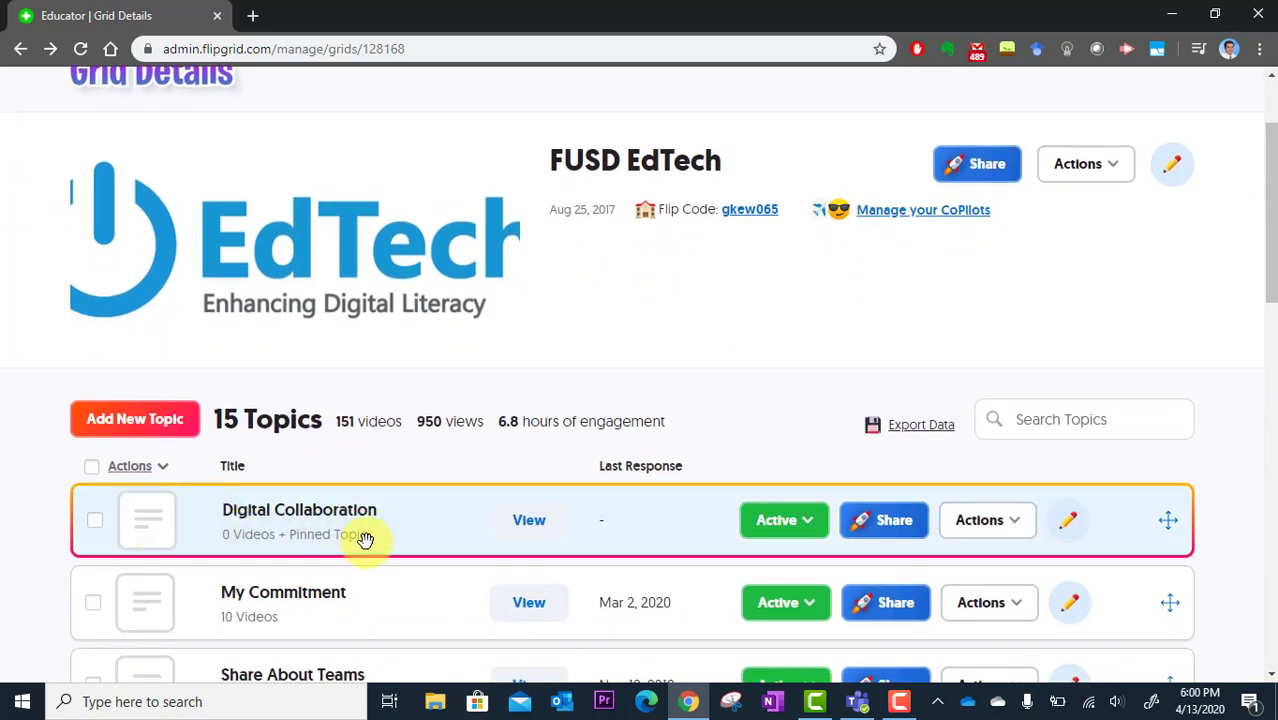
mouse_move(597, 547)
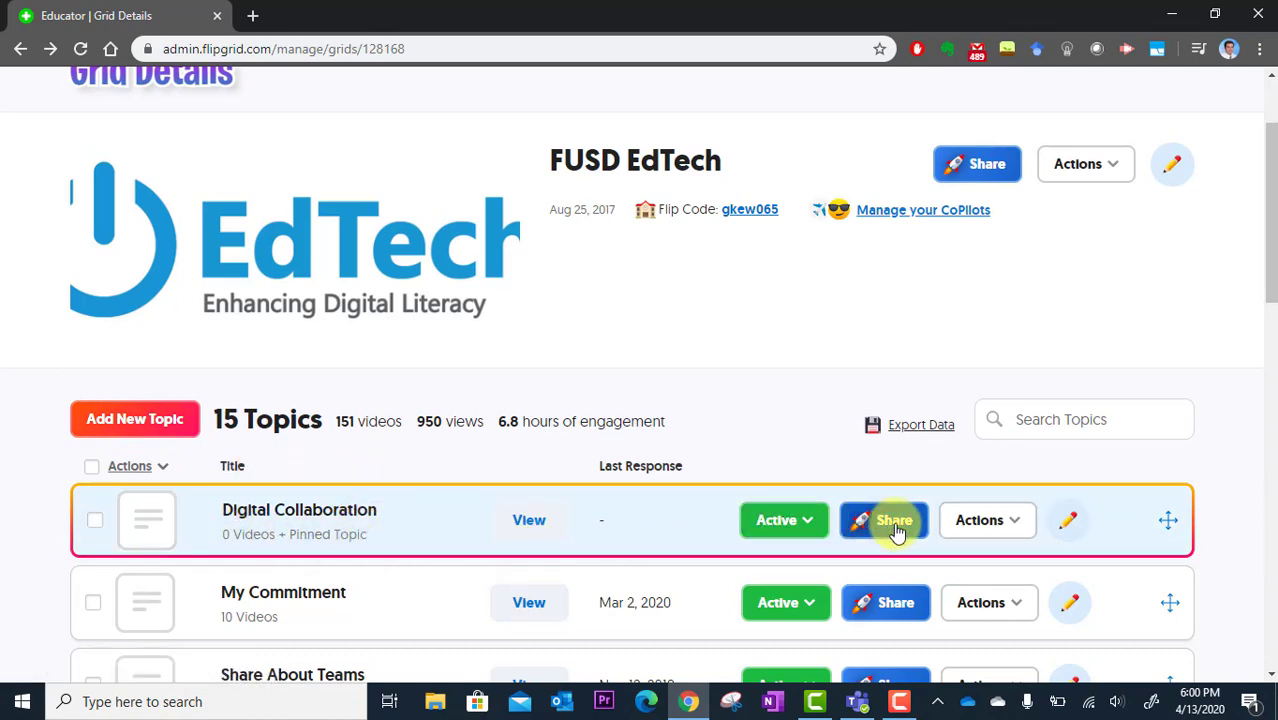
click(884, 520)
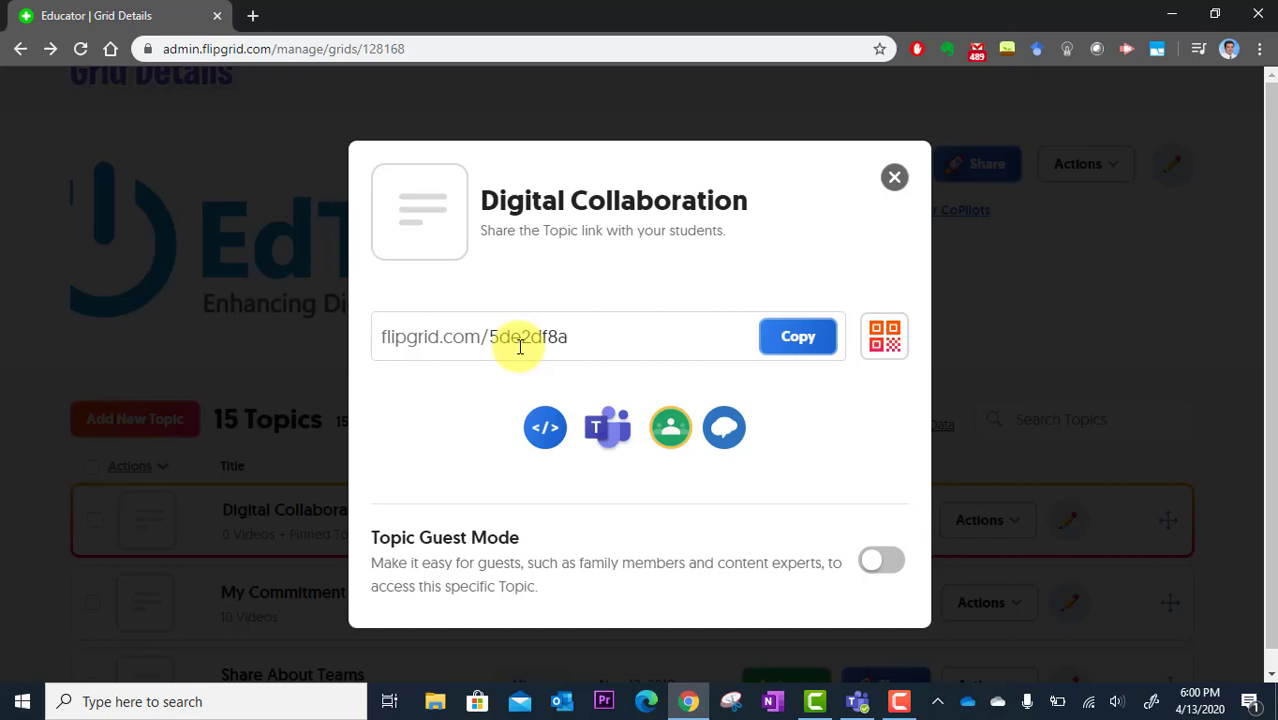
click(797, 337)
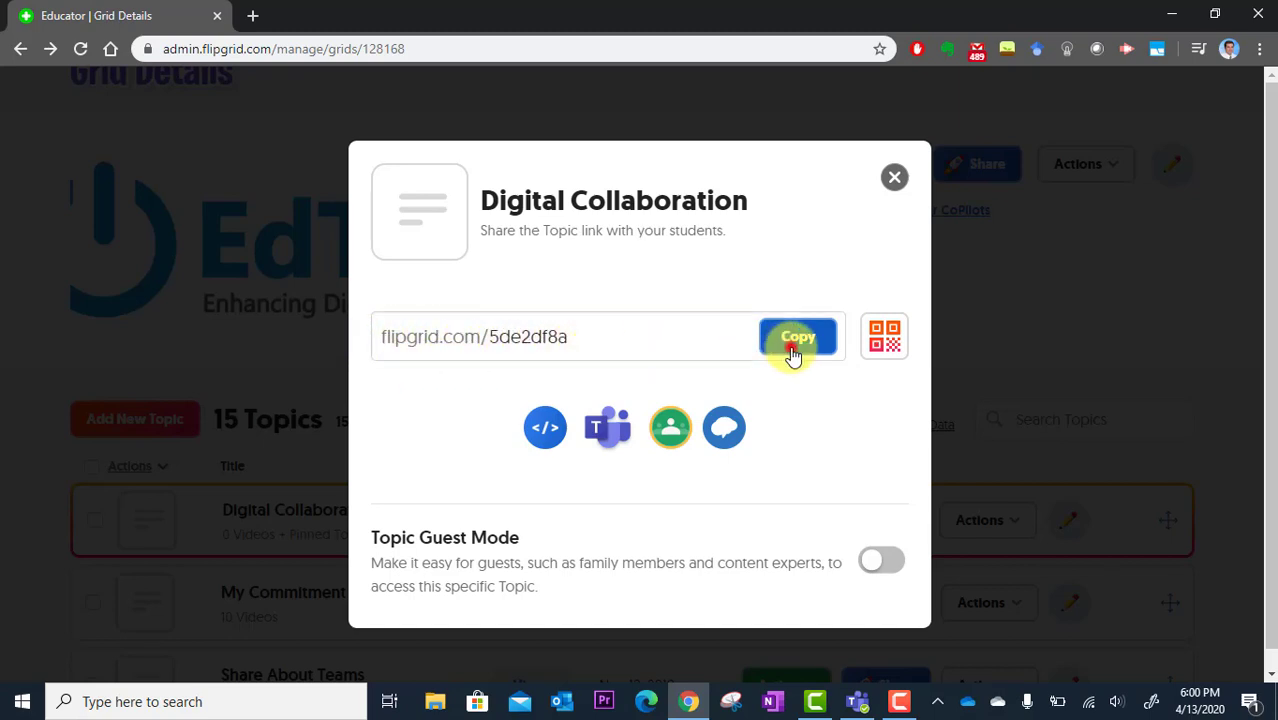
click(798, 337)
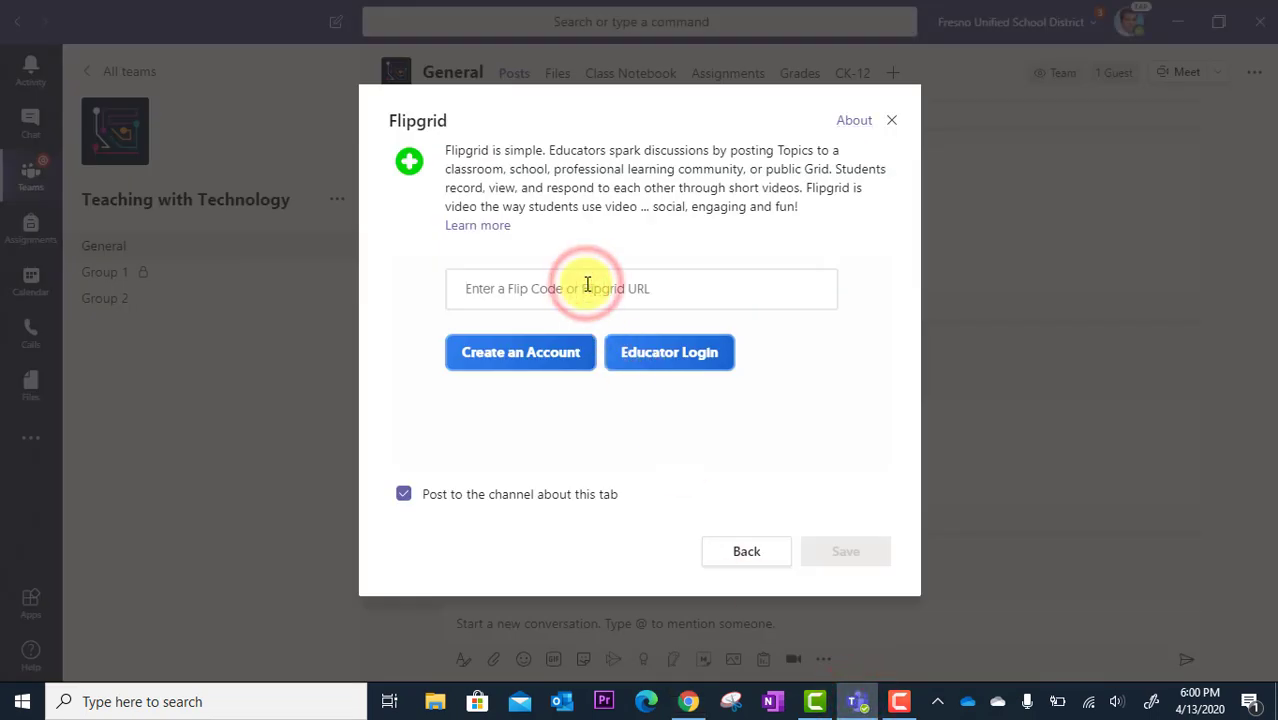
Paste the Flipgrid topic link into the tab setup and save the new tab.
text(https://flipgrid.com/1de2df8a)
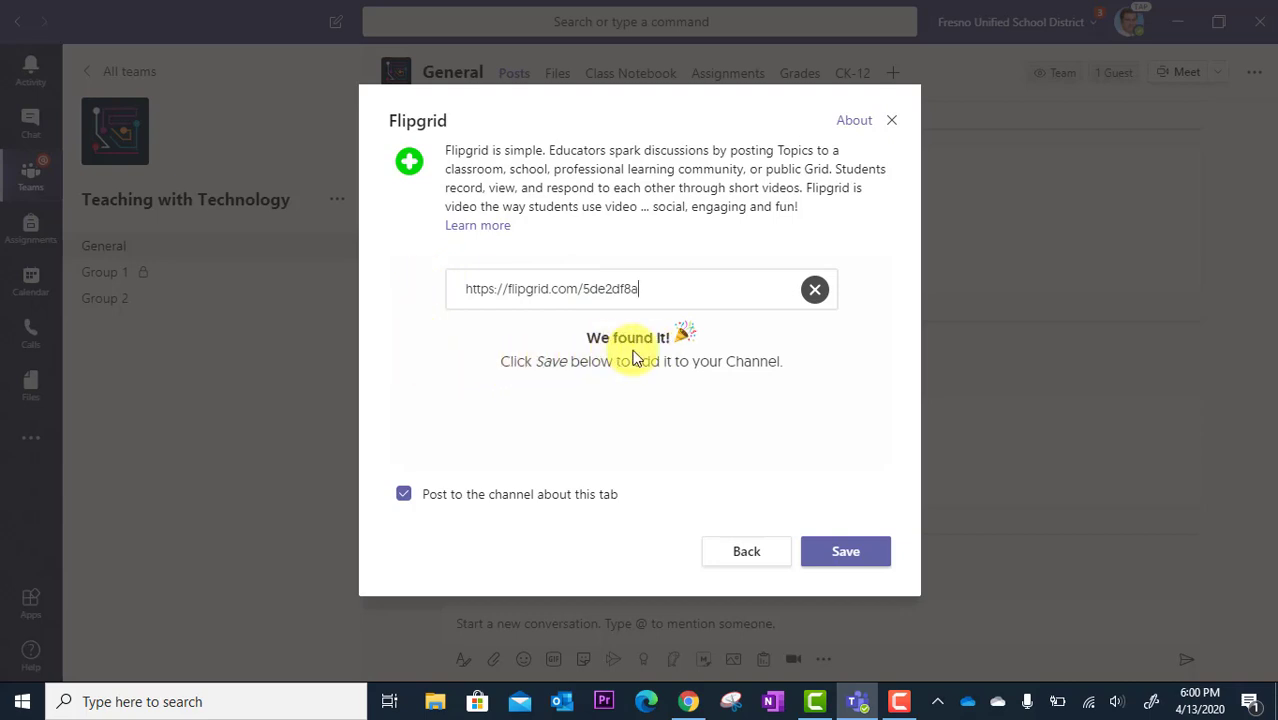
mouse_move(683, 390)
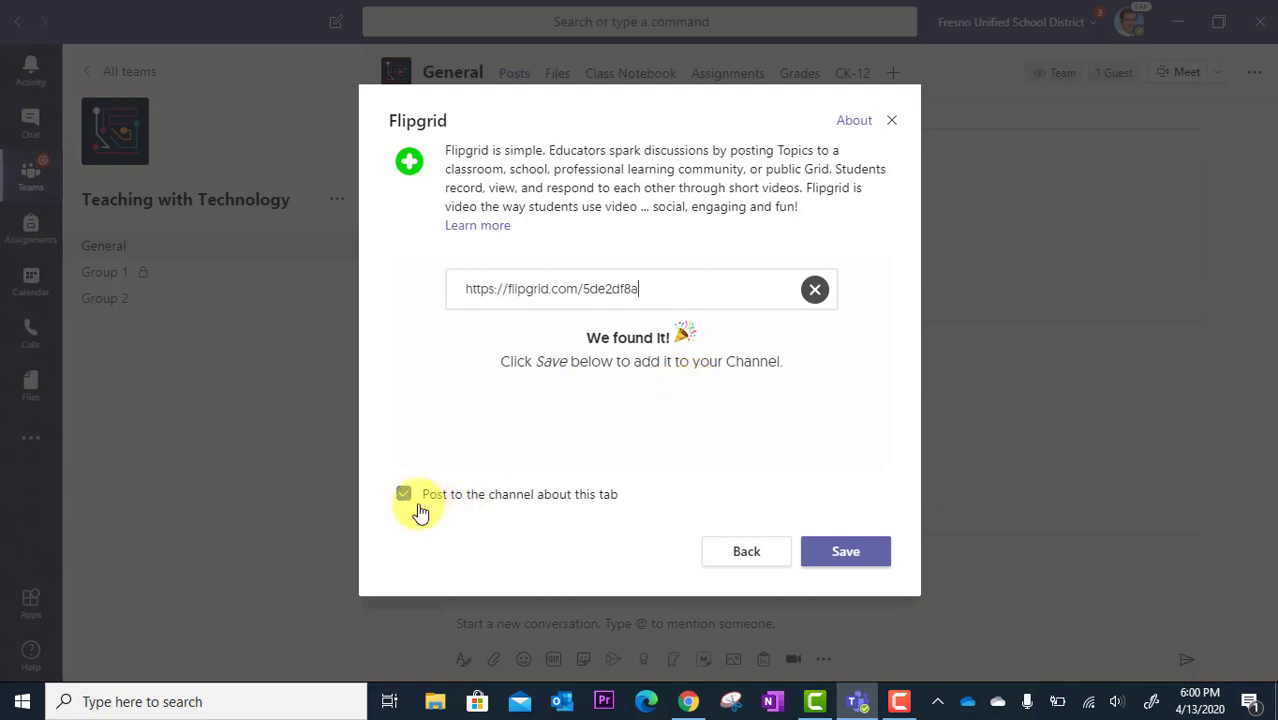
mouse_move(478, 521)
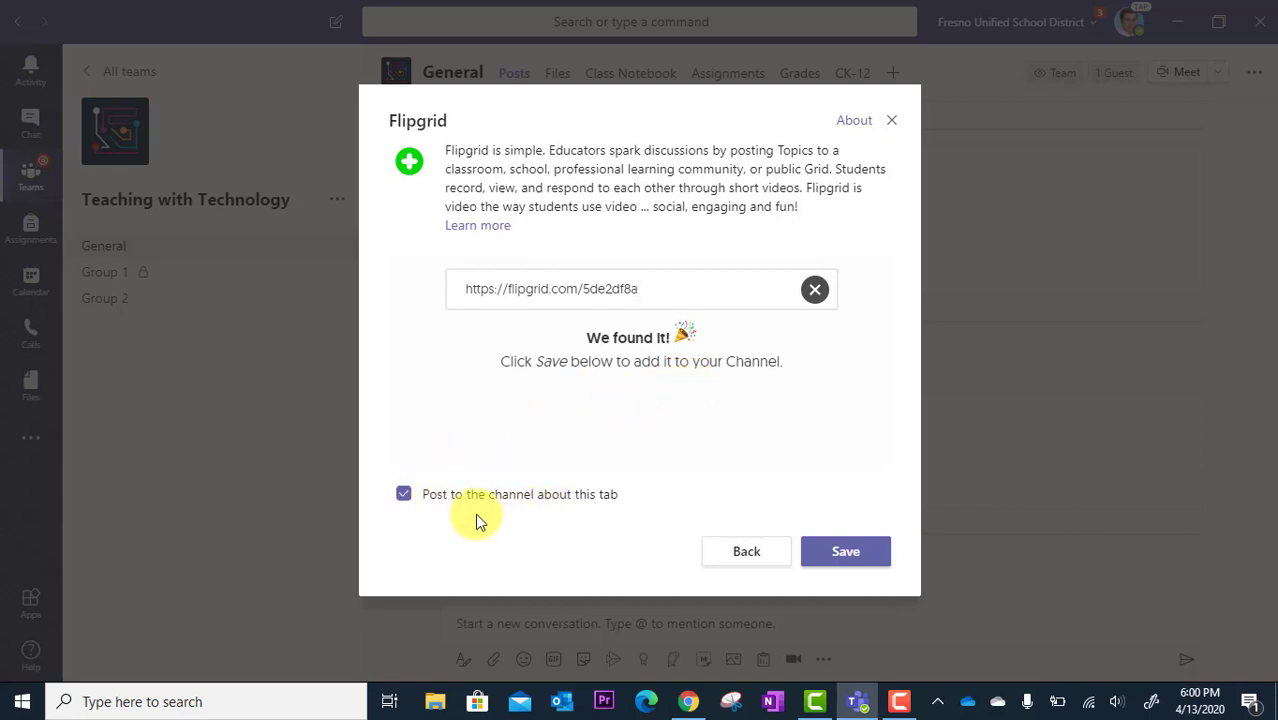
mouse_move(505, 472)
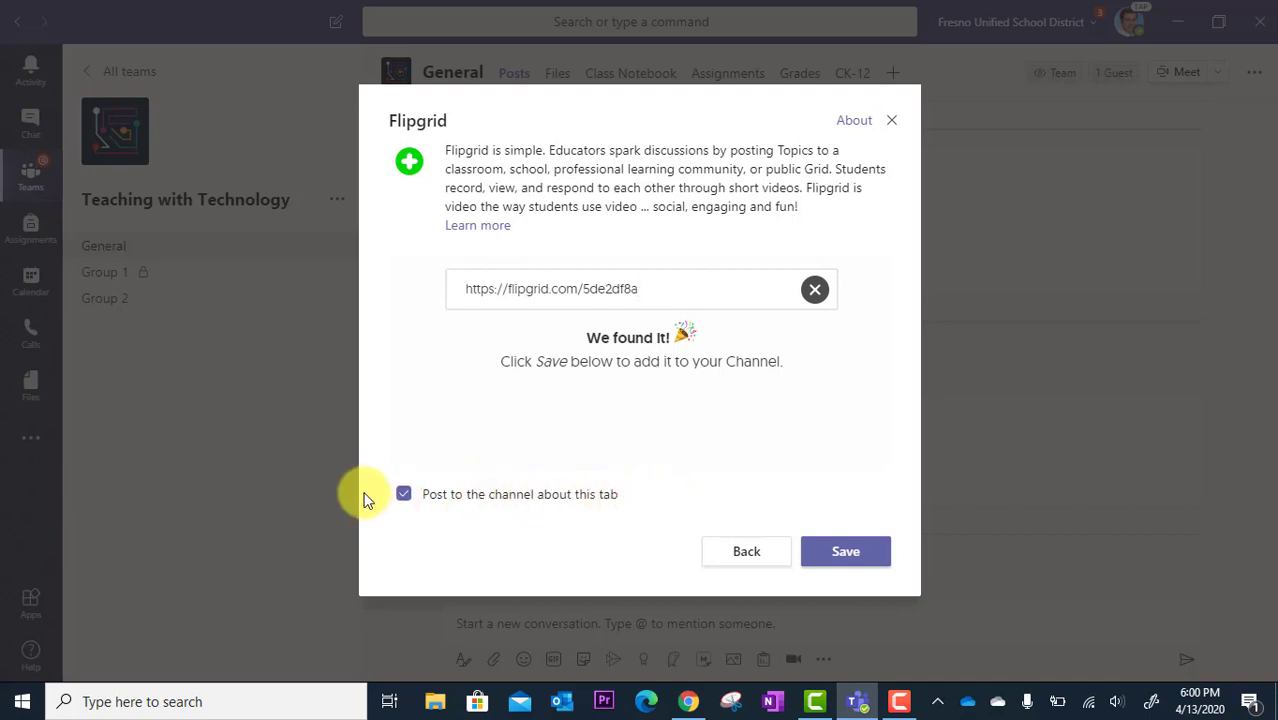
click(845, 551)
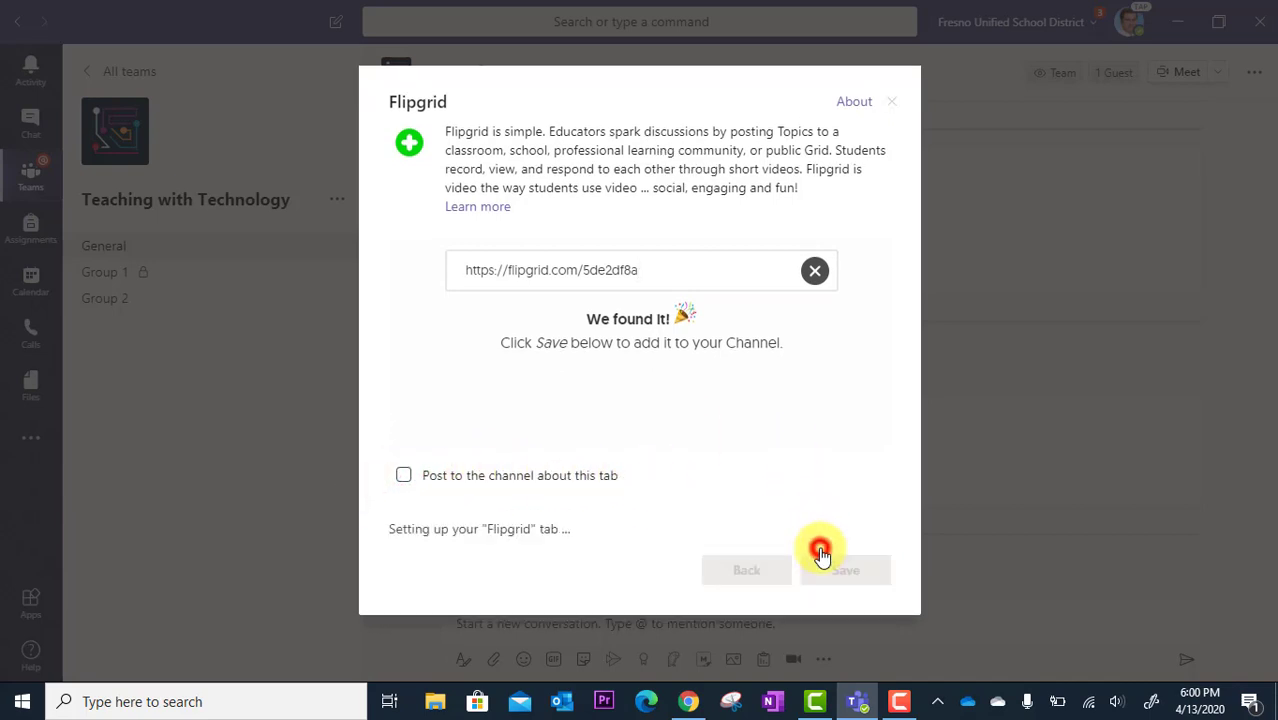
click(845, 570)
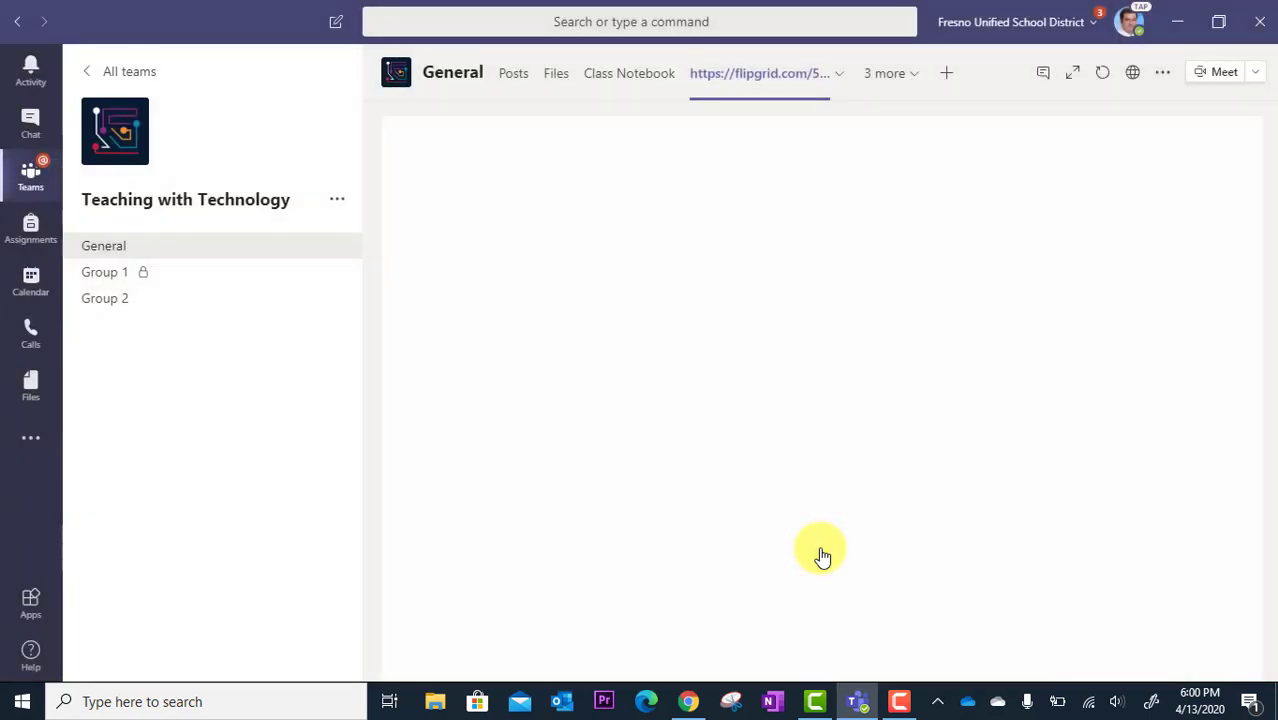
Let the tab load the FUSD EdTech Flipgrid sign-in page, then open its tab options.
click(758, 73)
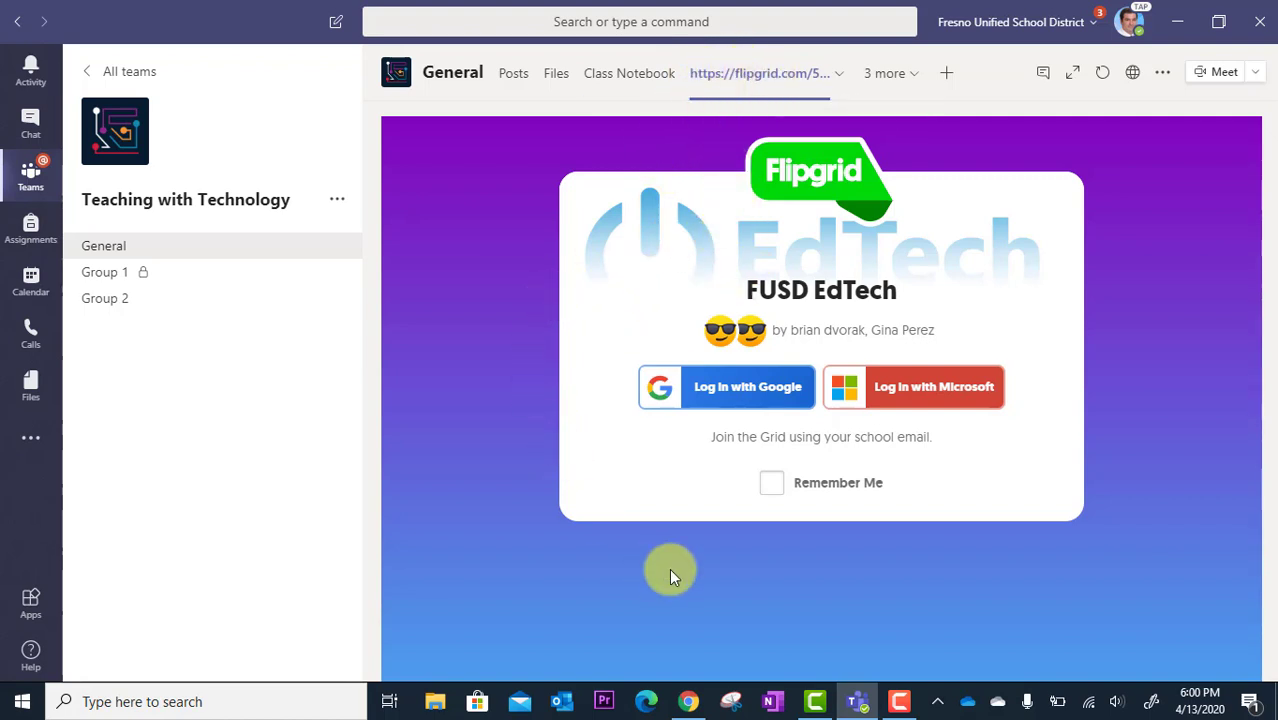
mouse_move(730, 467)
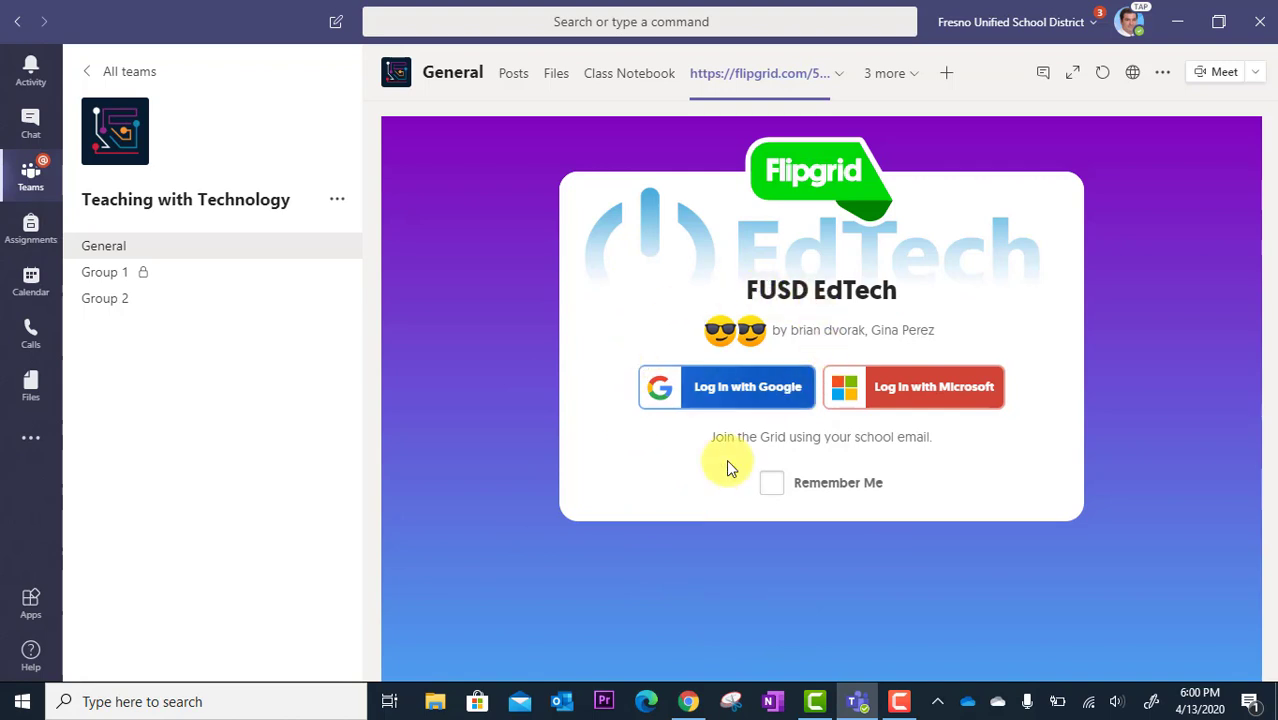
mouse_move(905, 403)
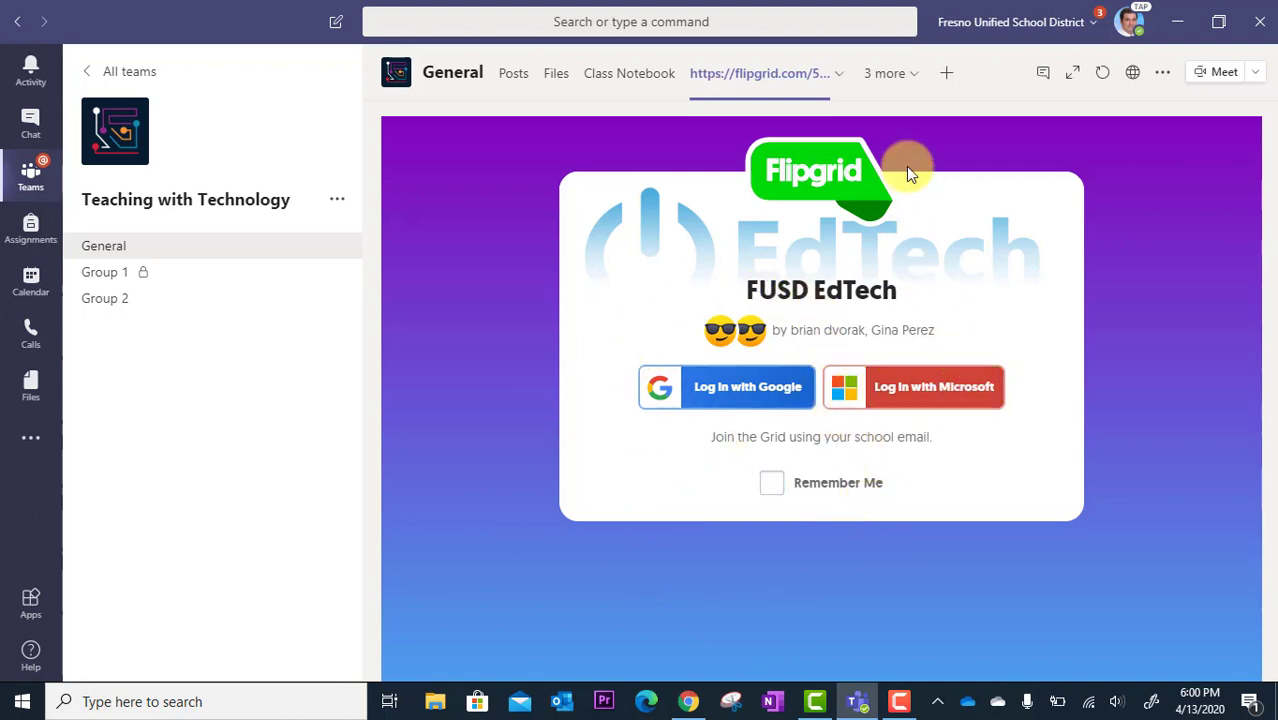
mouse_move(707, 85)
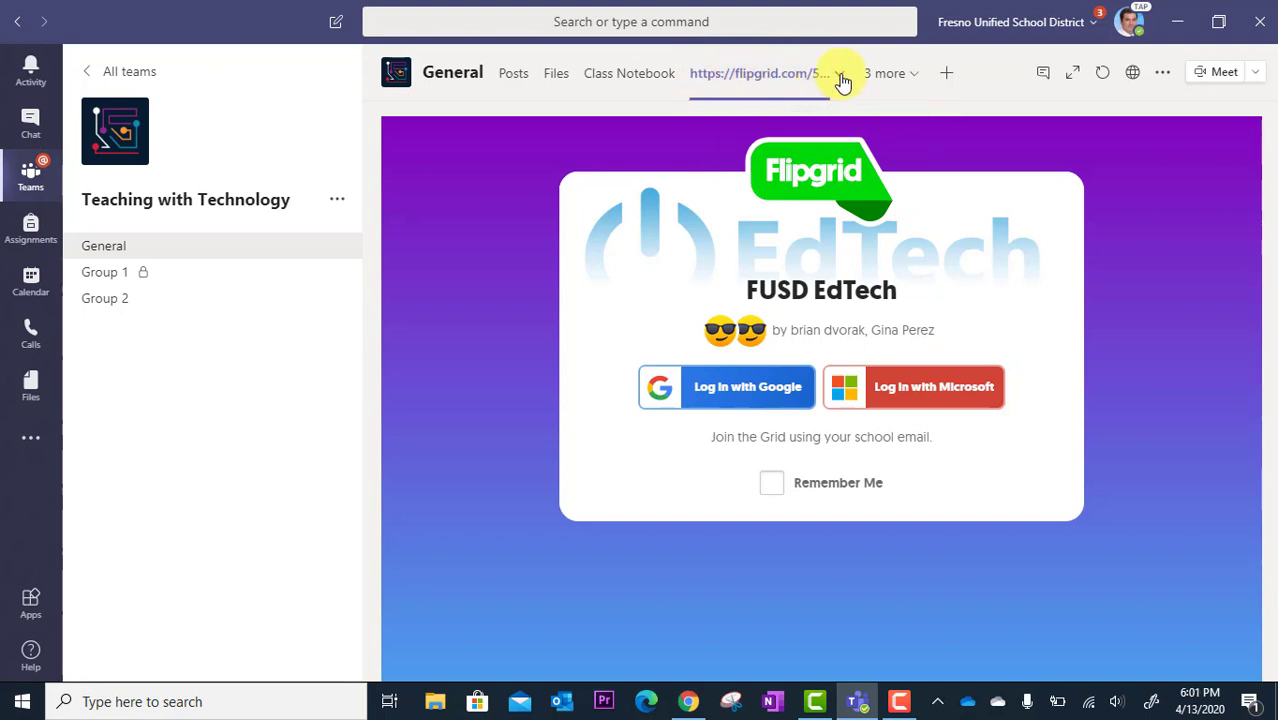
mouse_move(843, 78)
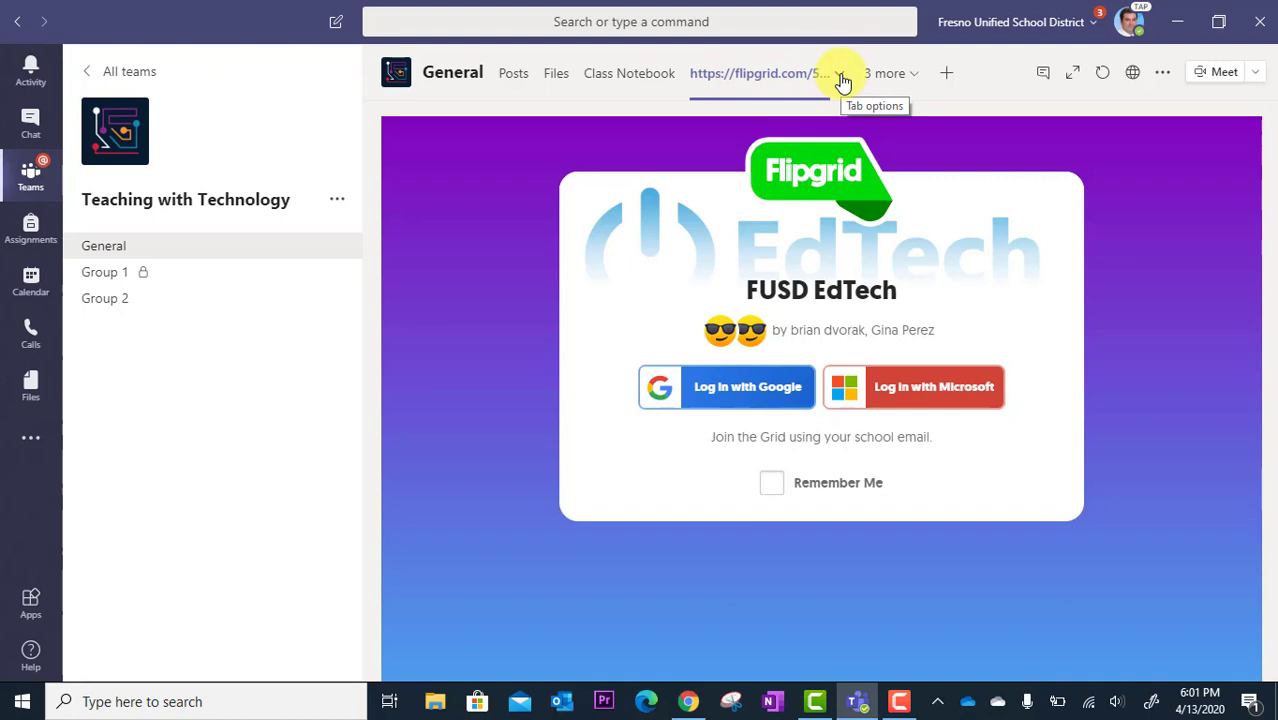
click(838, 73)
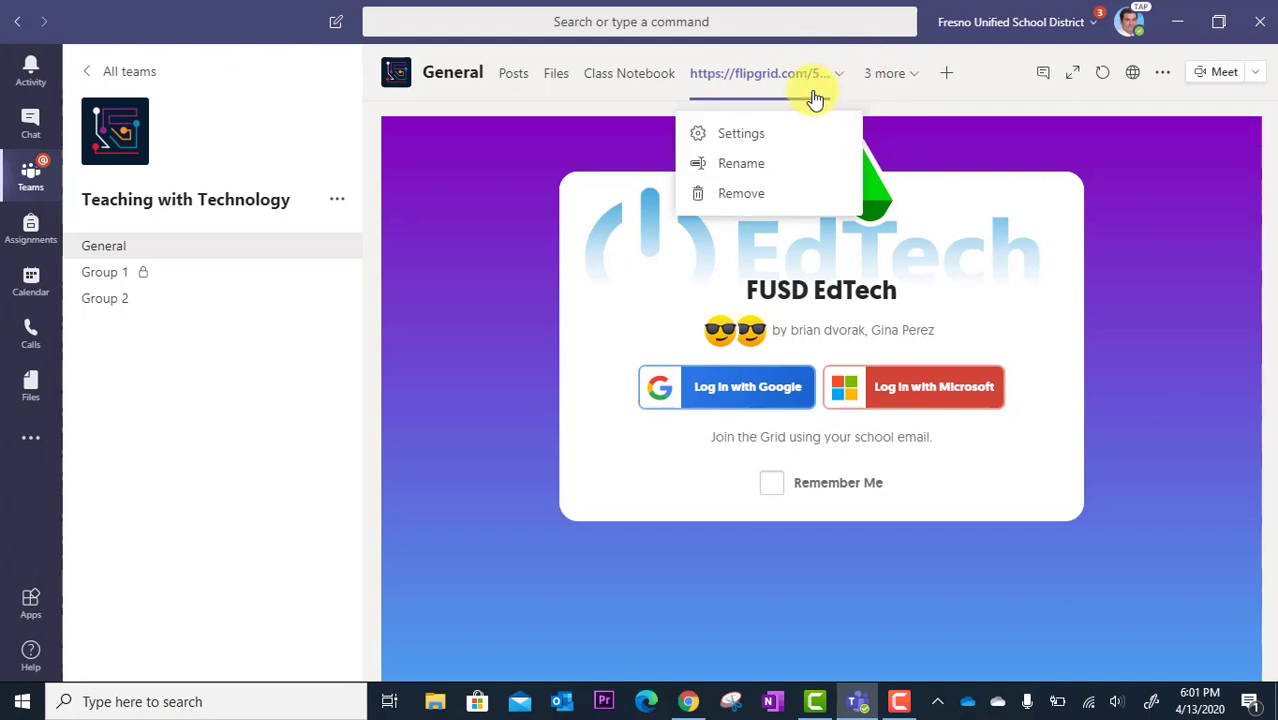
Rename the Flipgrid tab to 'FlipGrid Response', fixing a typo, and save.
click(741, 163)
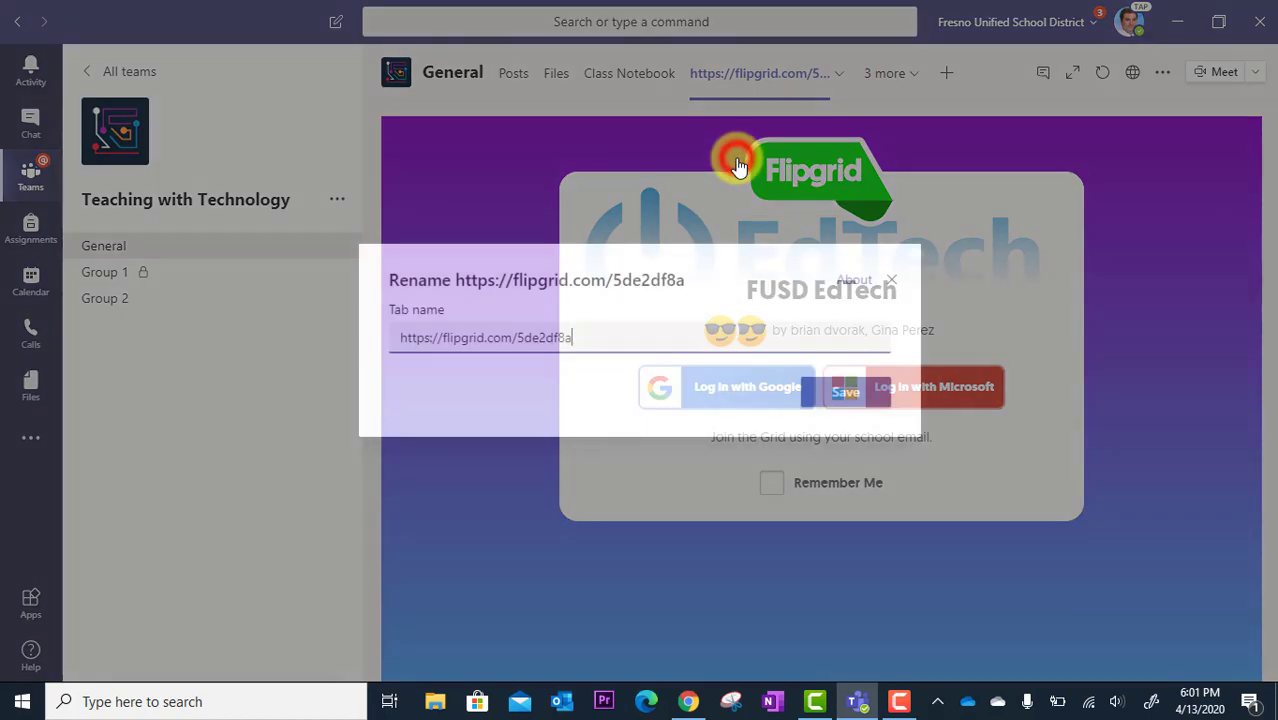
text(FlipGrid Responserr)
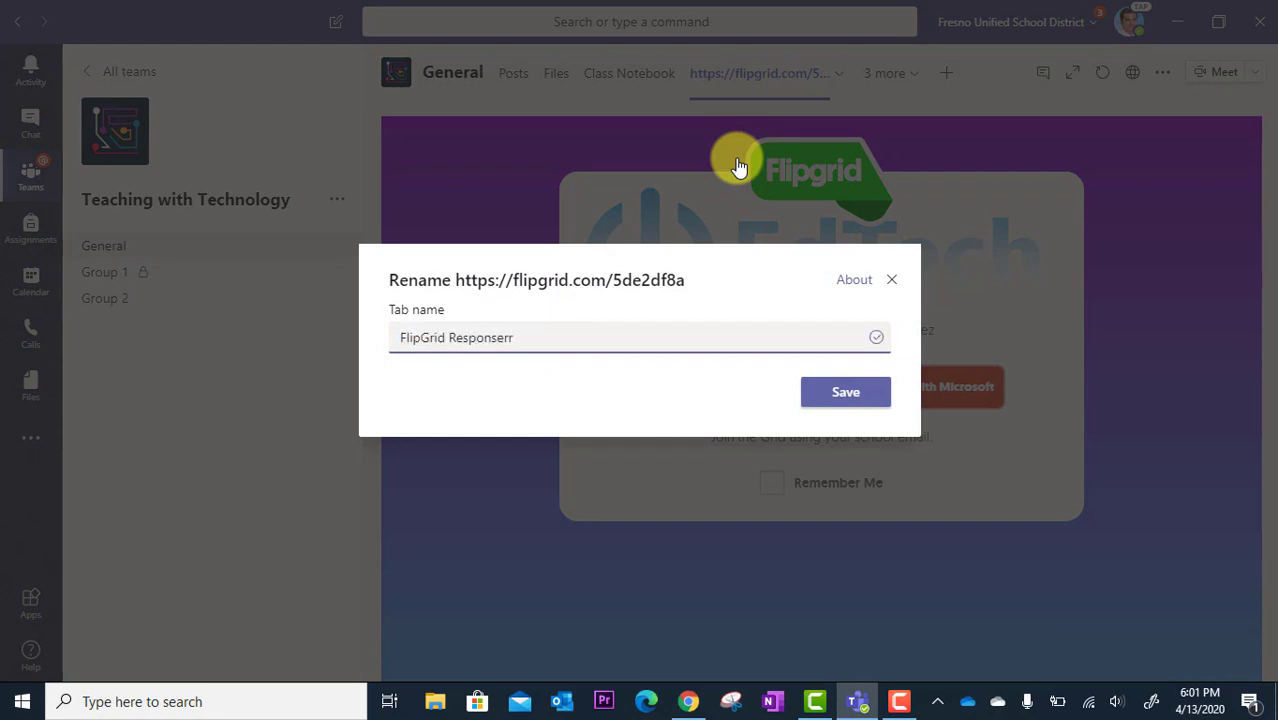
key(BackSpace)
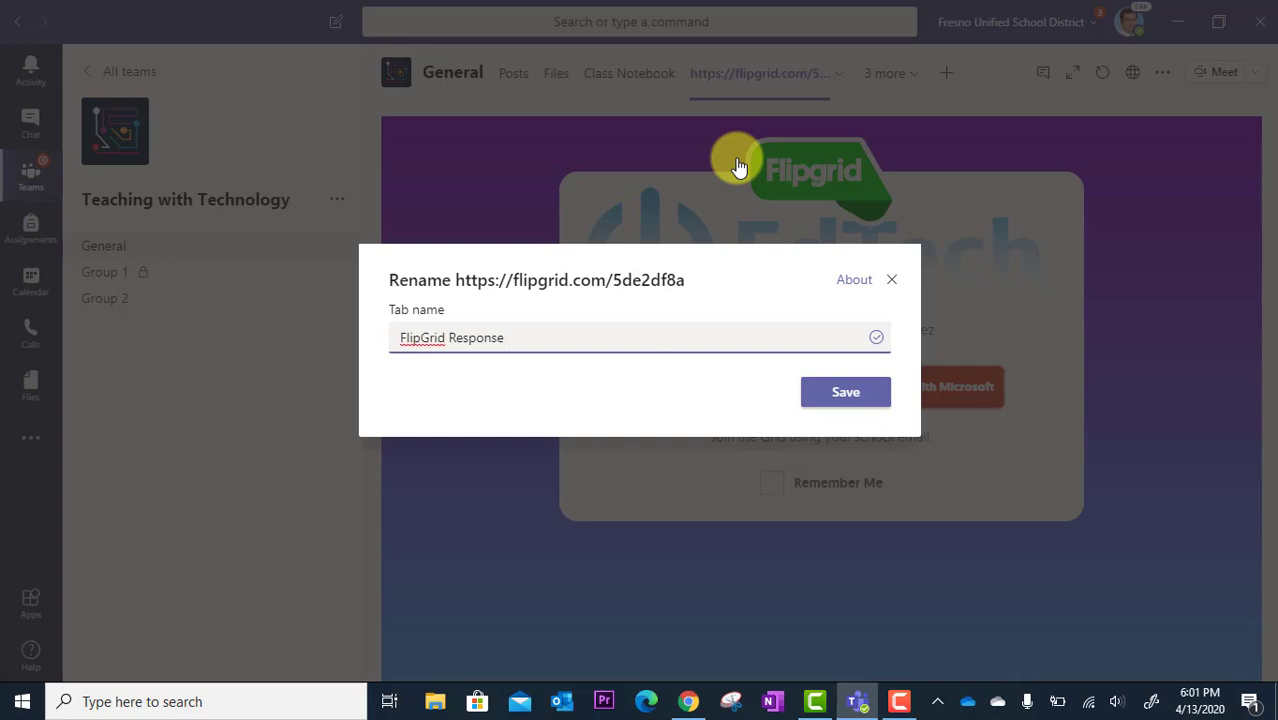
click(845, 391)
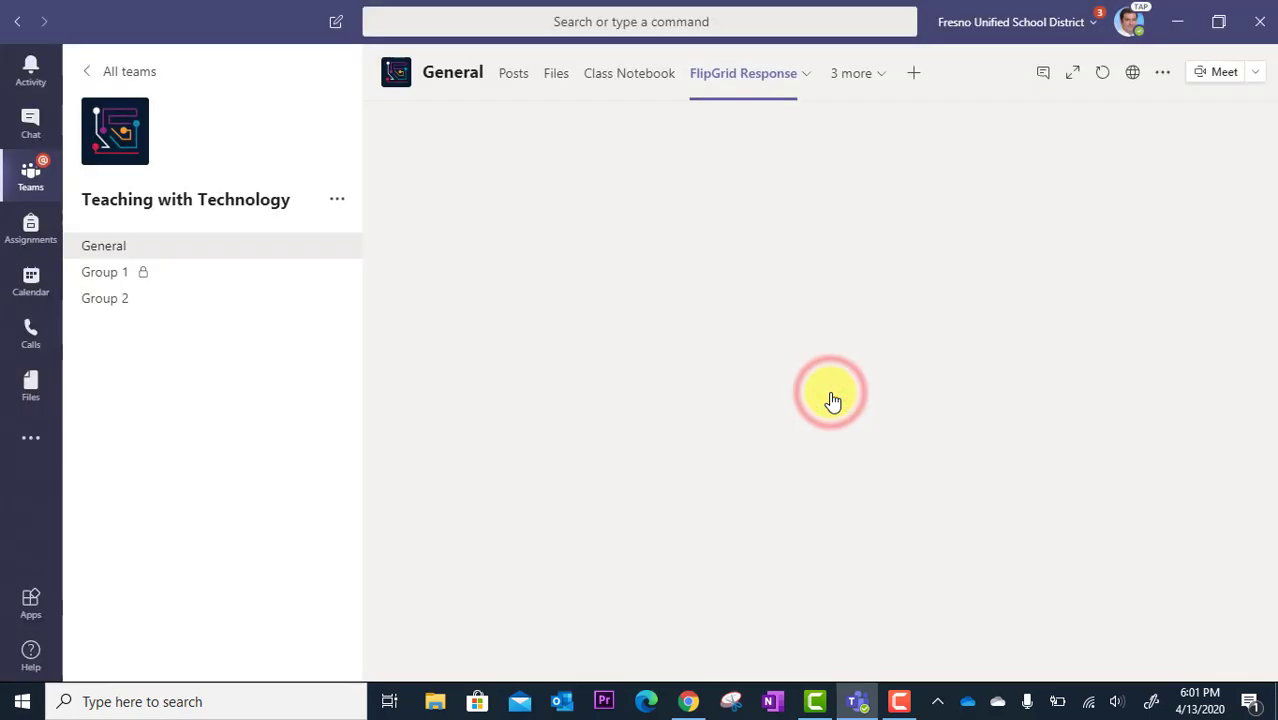
click(743, 73)
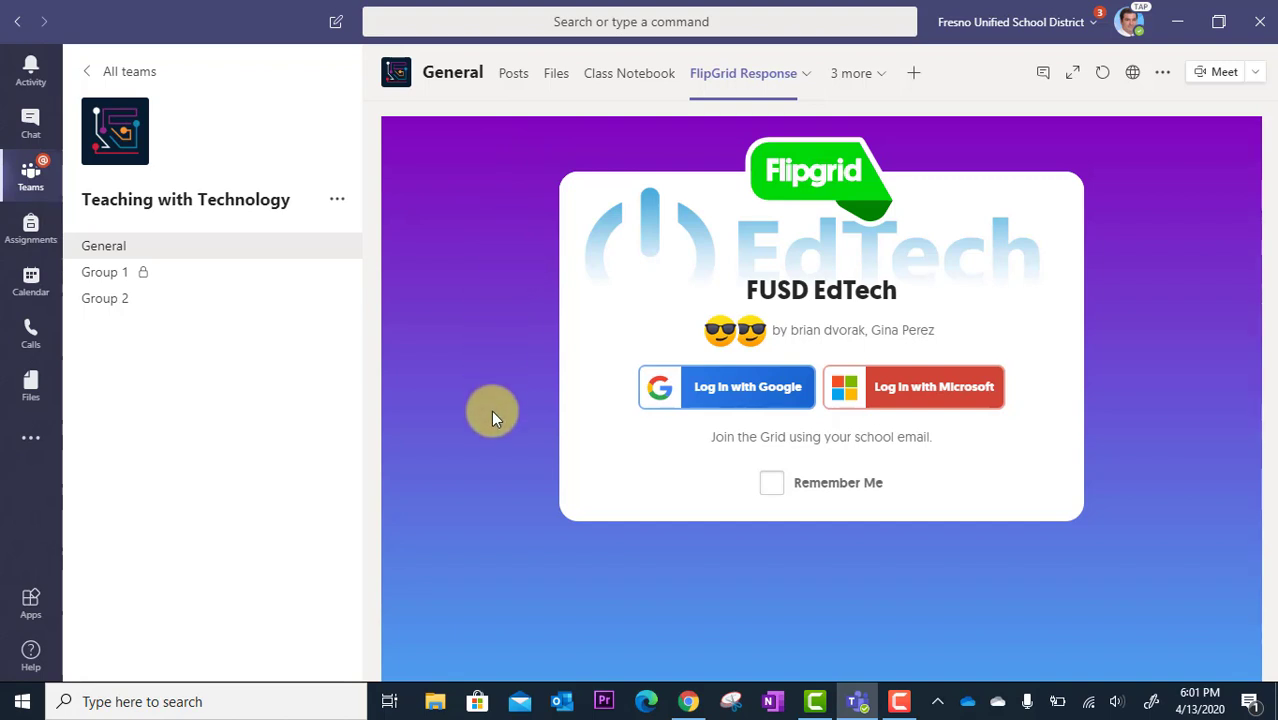
mouse_move(500, 195)
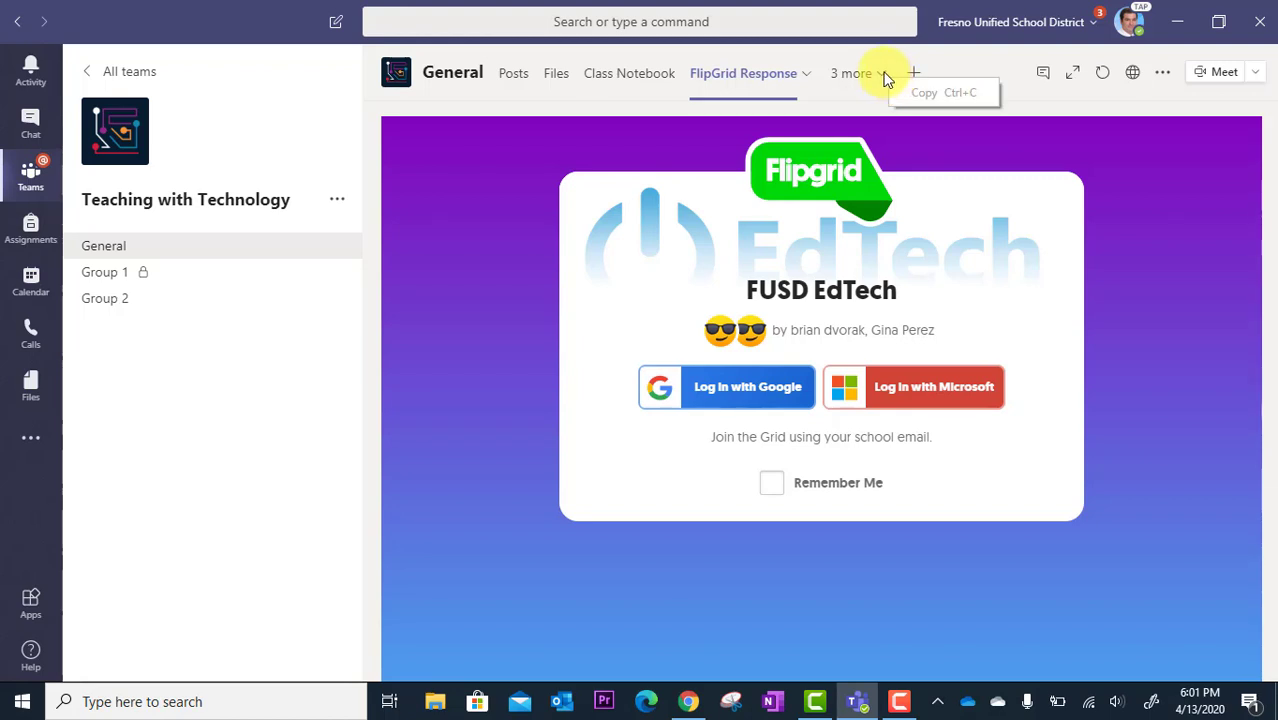
View the General channel's Assignments tab listing Sadie's Letter and Test of the Century.
click(727, 73)
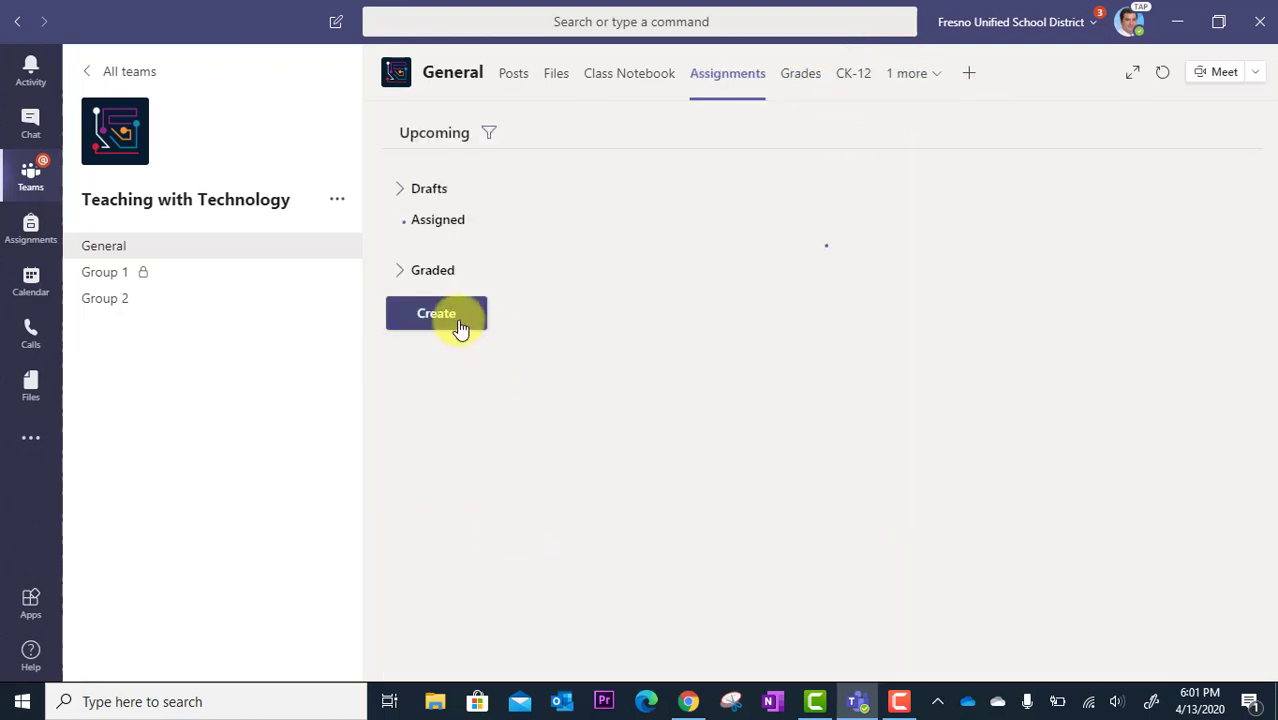
click(438, 219)
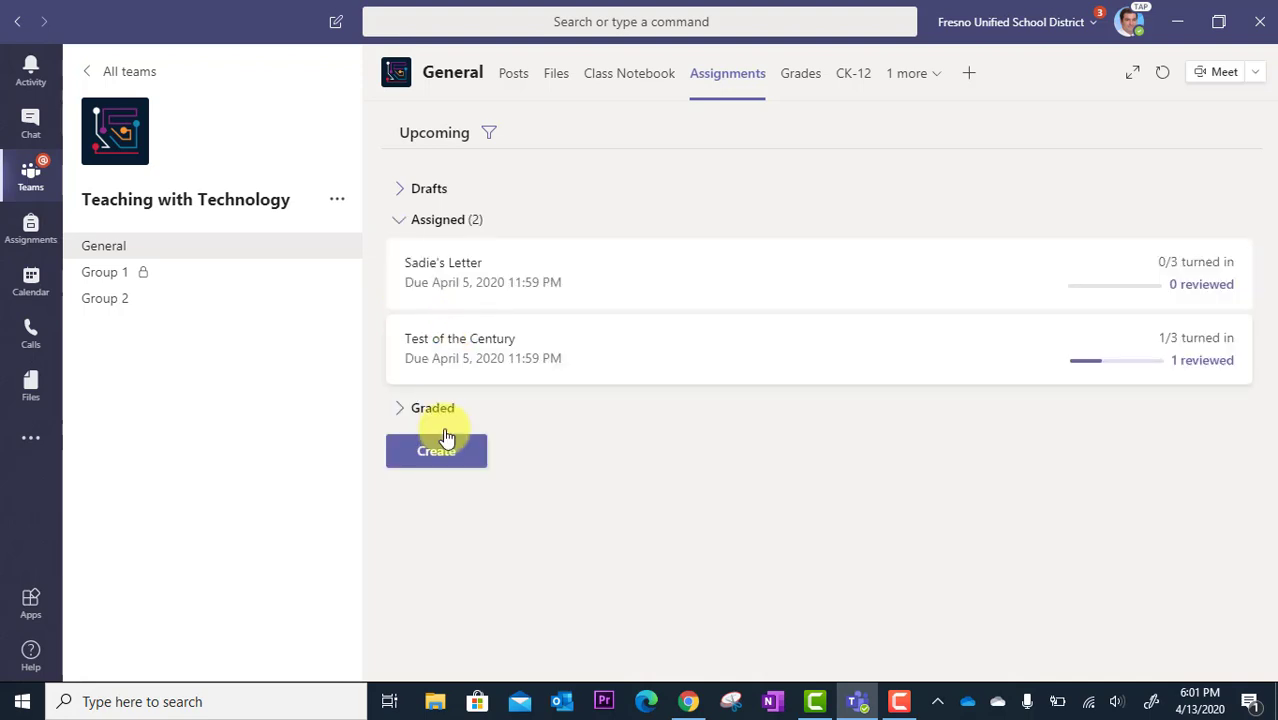
click(436, 450)
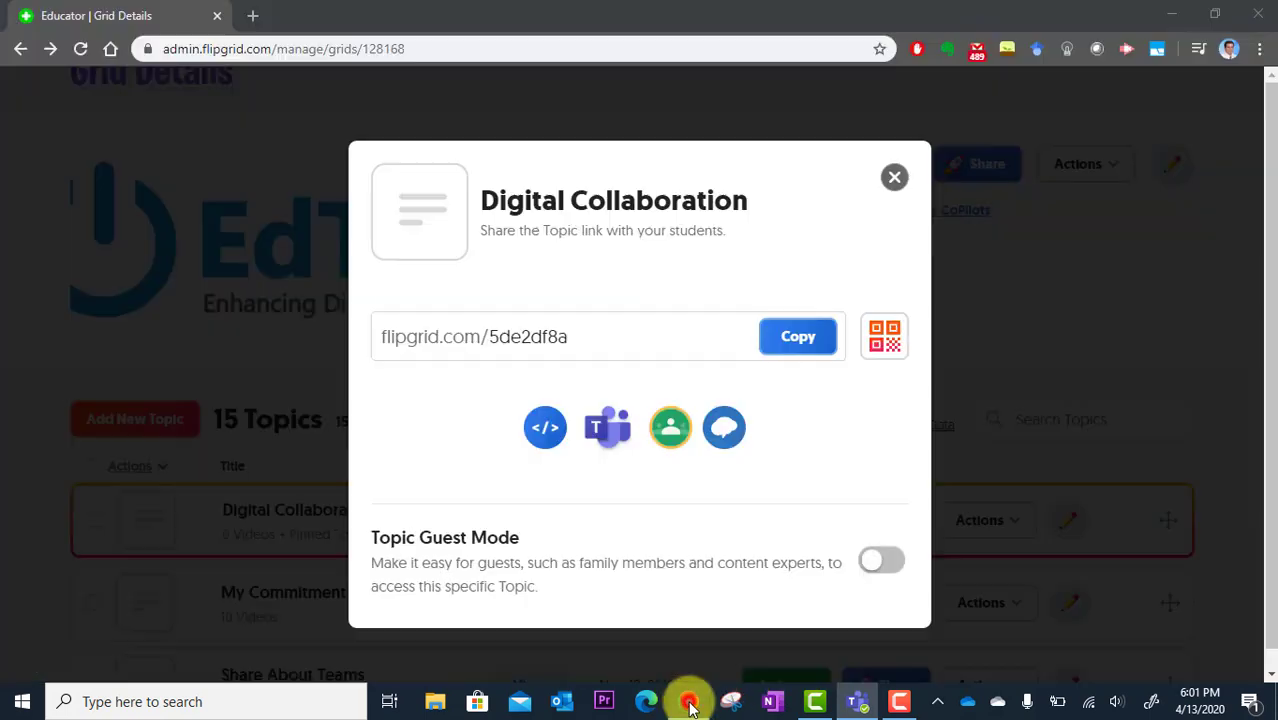
Close the old share window and share Digital Collaboration to Microsoft Teams.
click(893, 177)
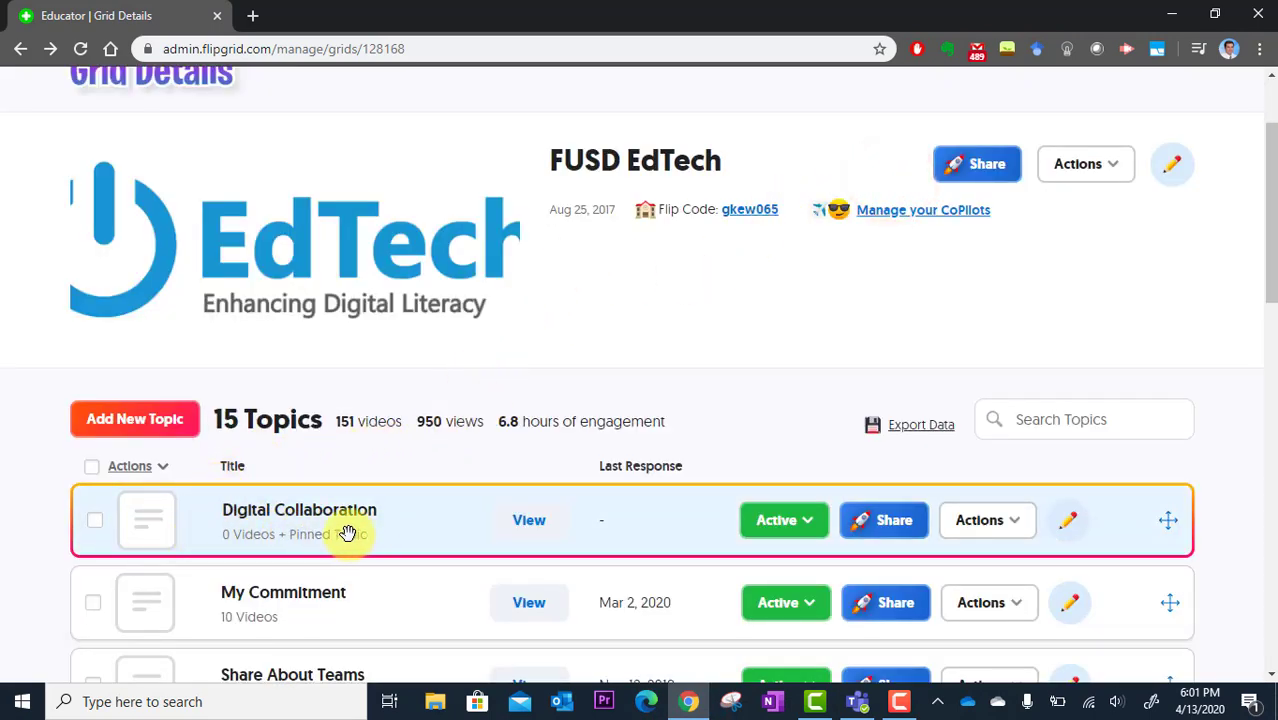
mouse_move(870, 540)
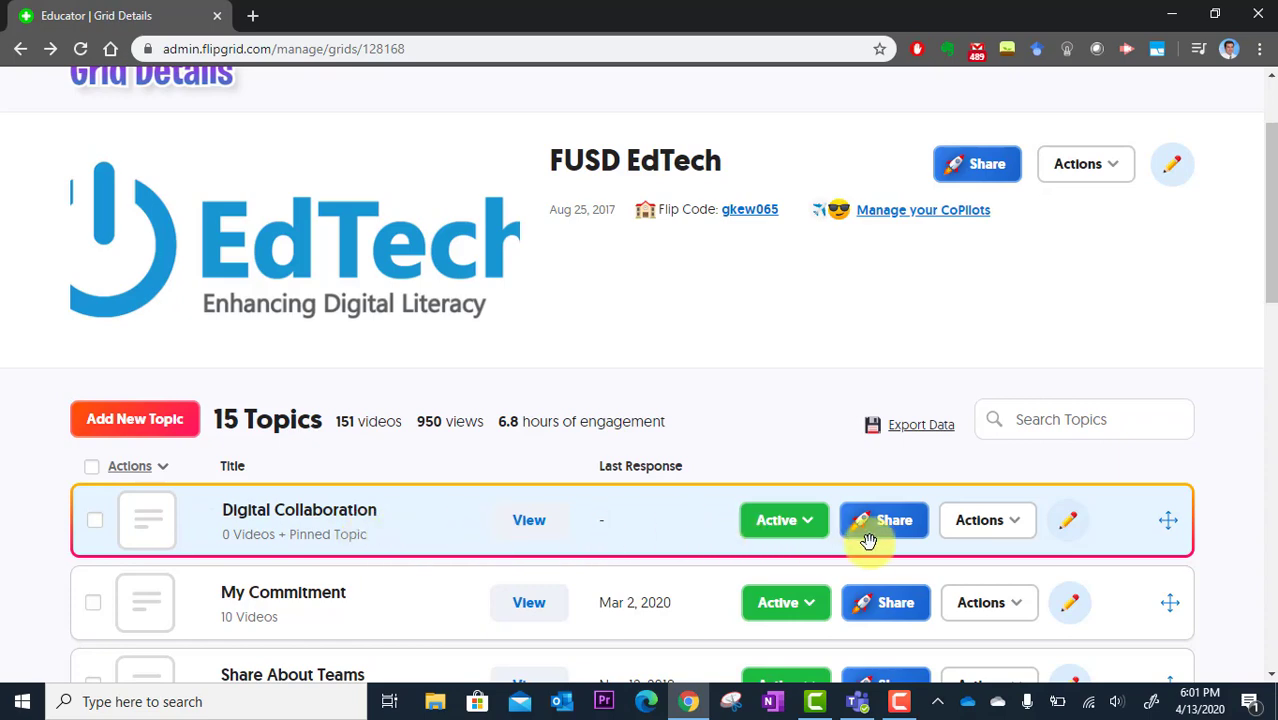
click(883, 520)
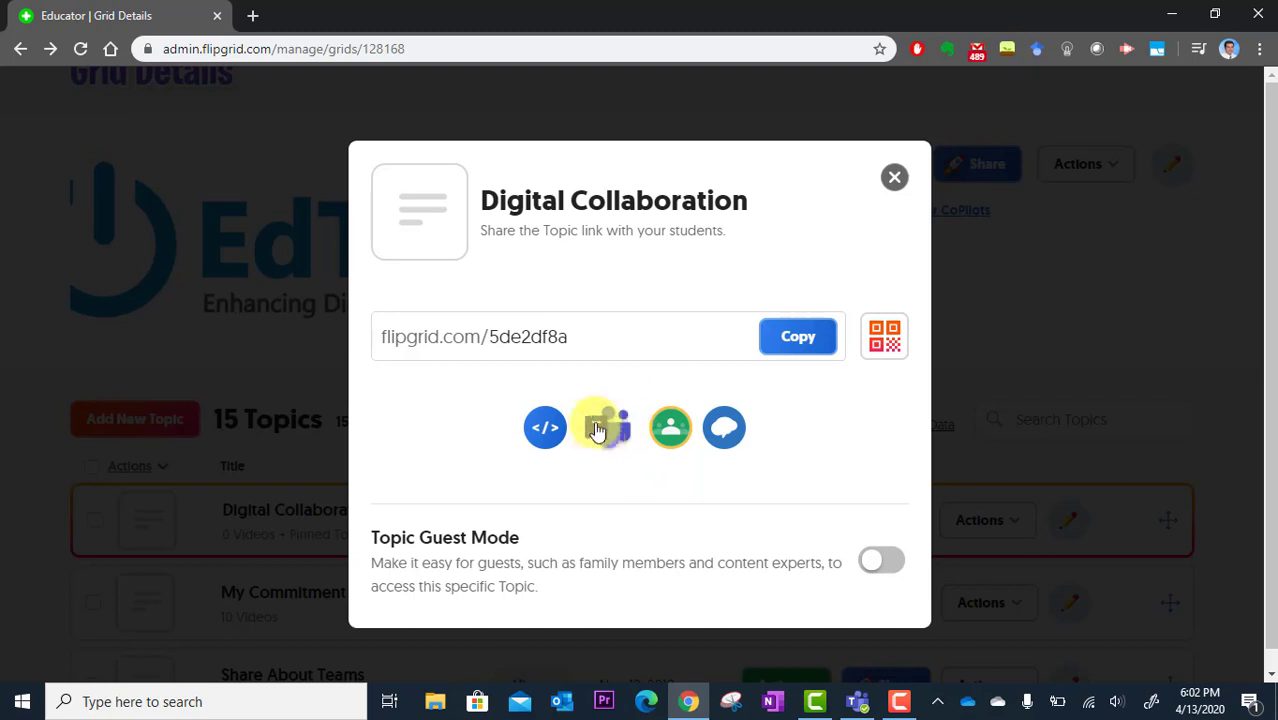
click(598, 428)
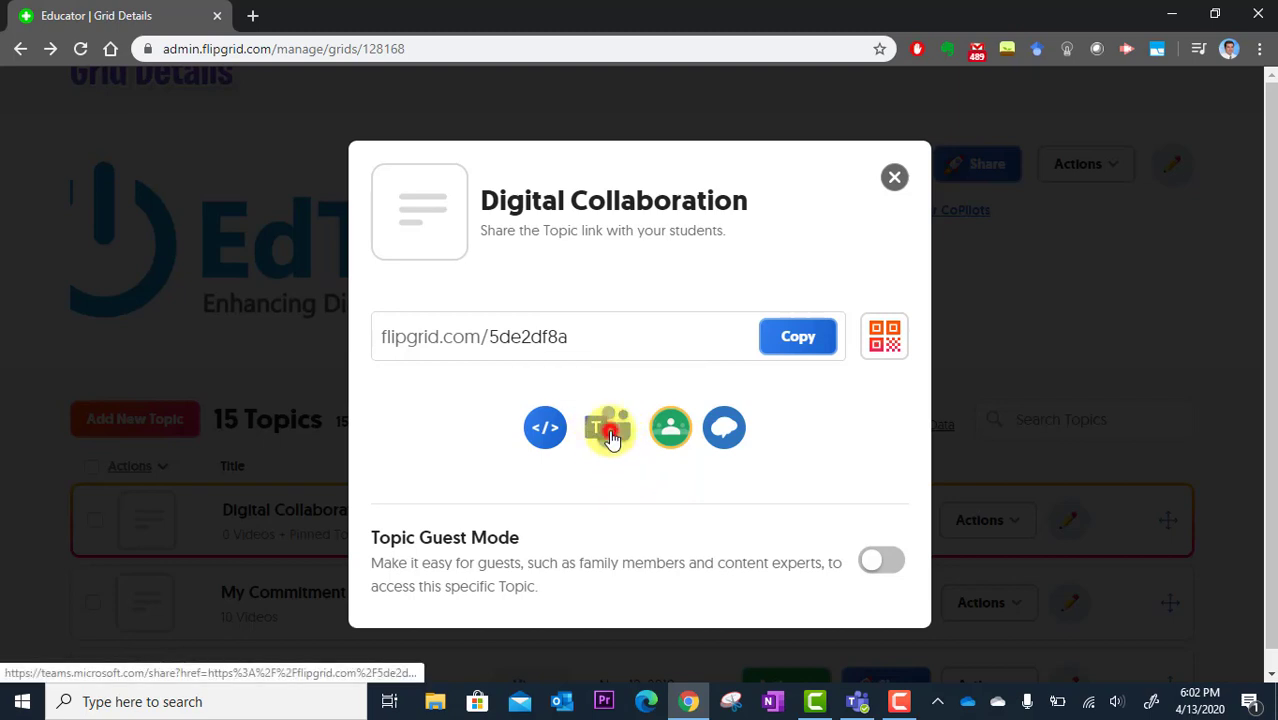
click(609, 427)
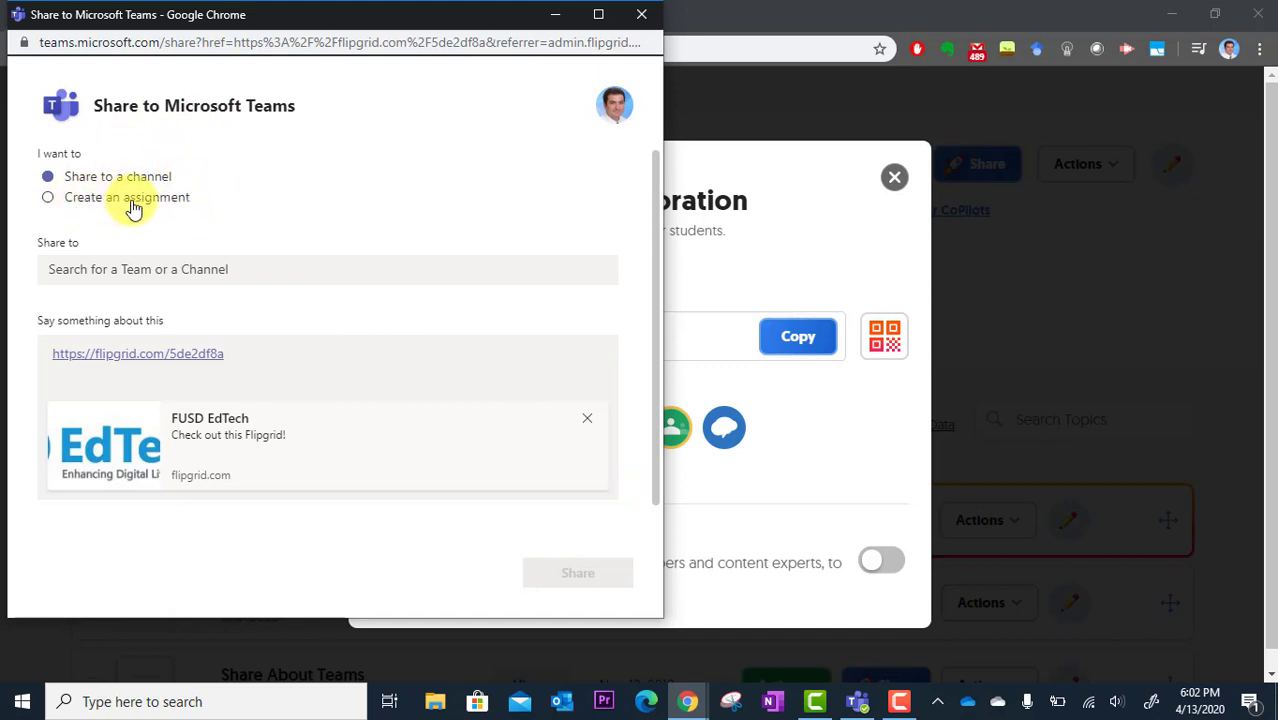
Assign 'Digital Collaboration', worth 4 points, to the Teaching with Technology class.
click(47, 197)
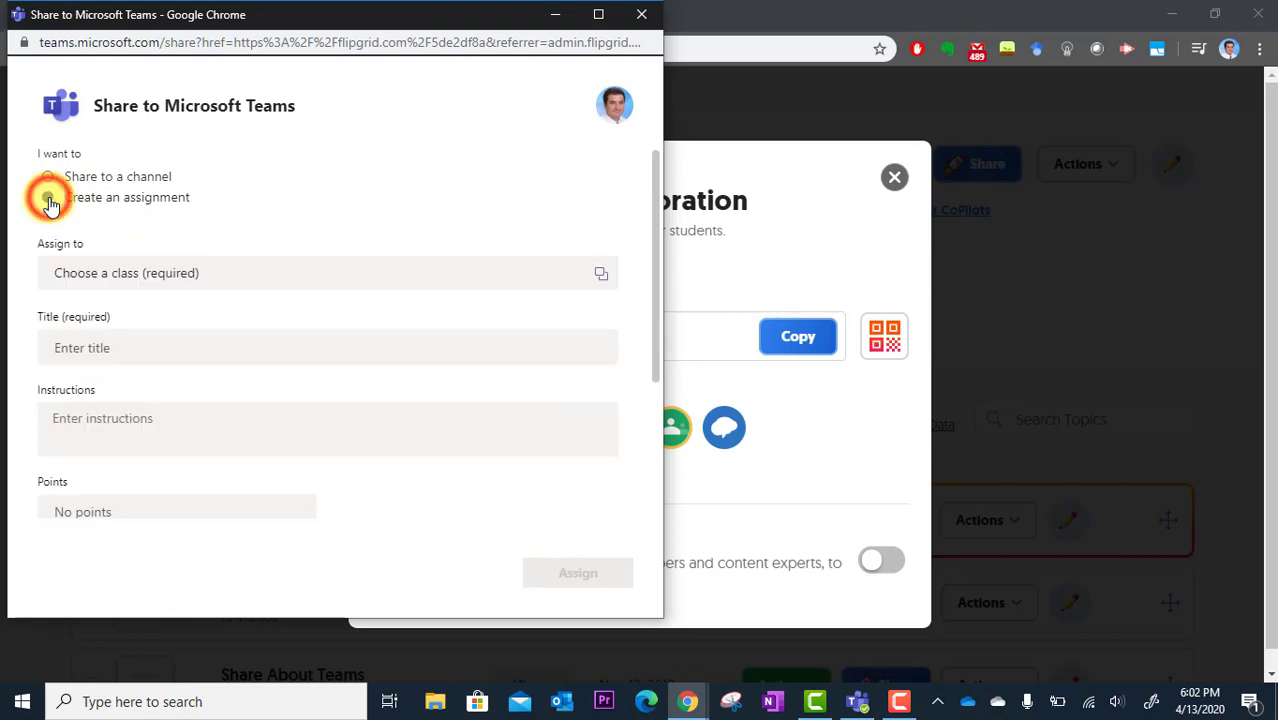
click(47, 197)
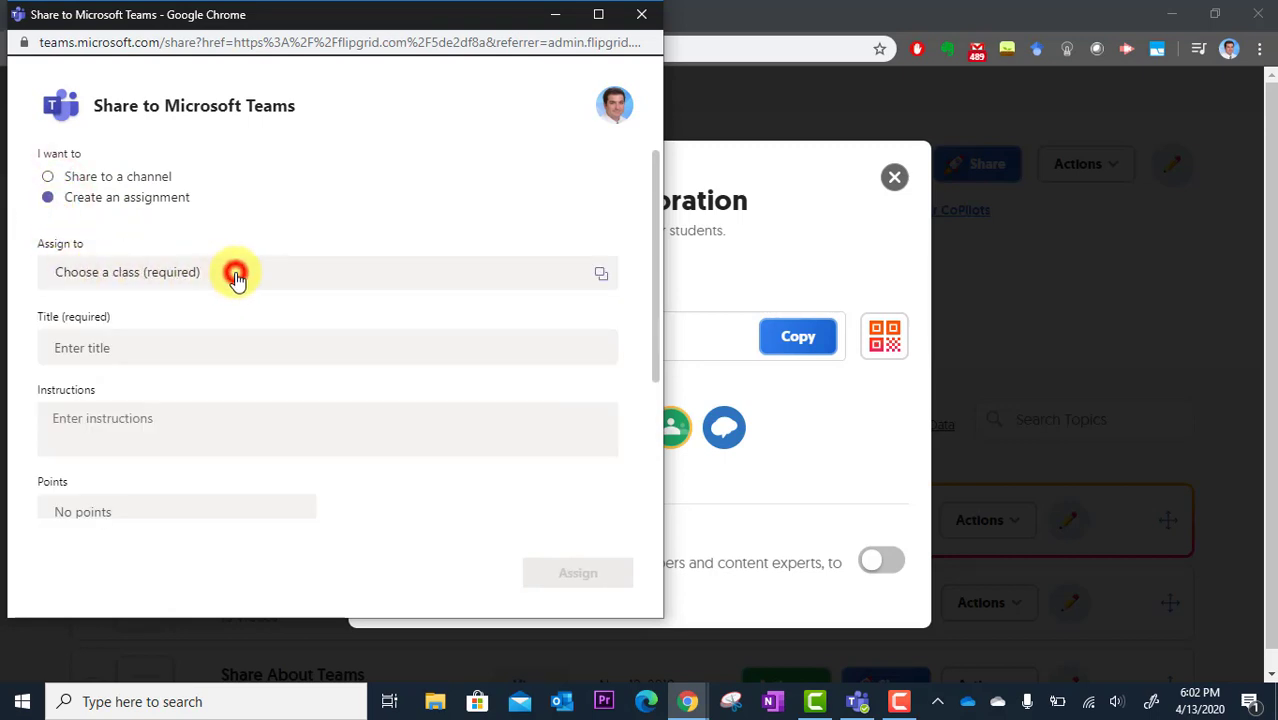
click(237, 272)
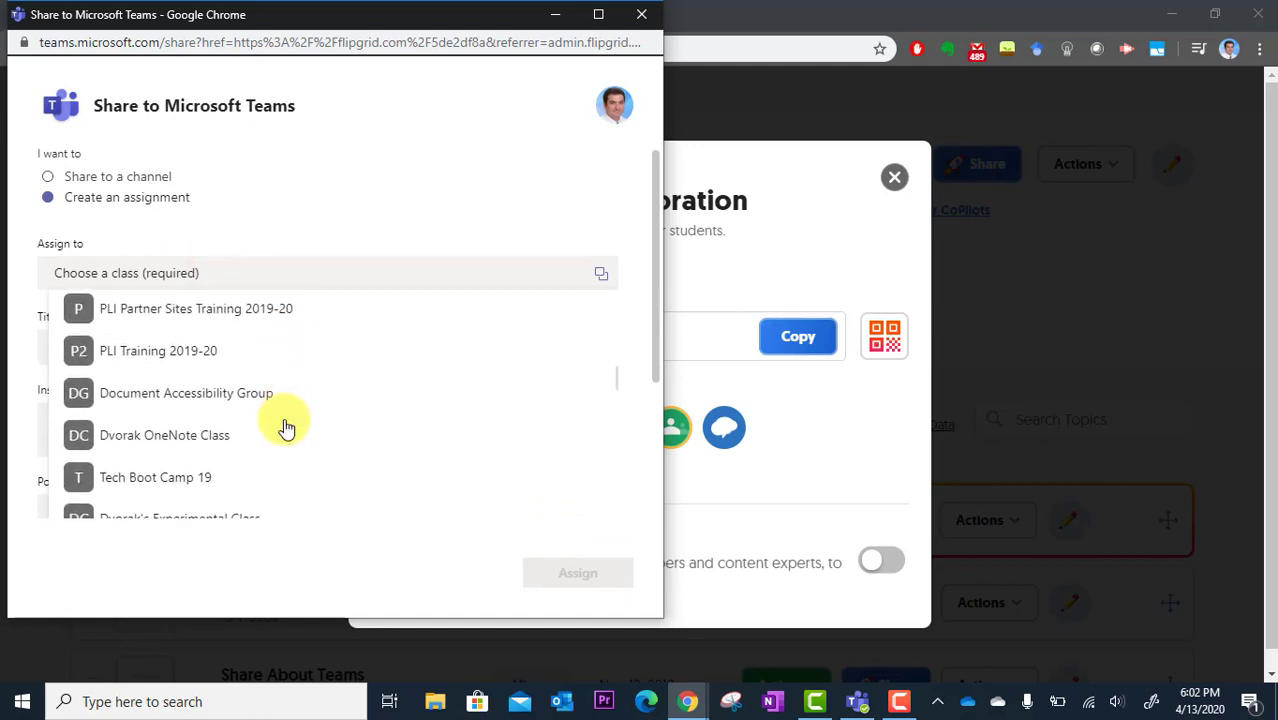
scroll(down, 3)
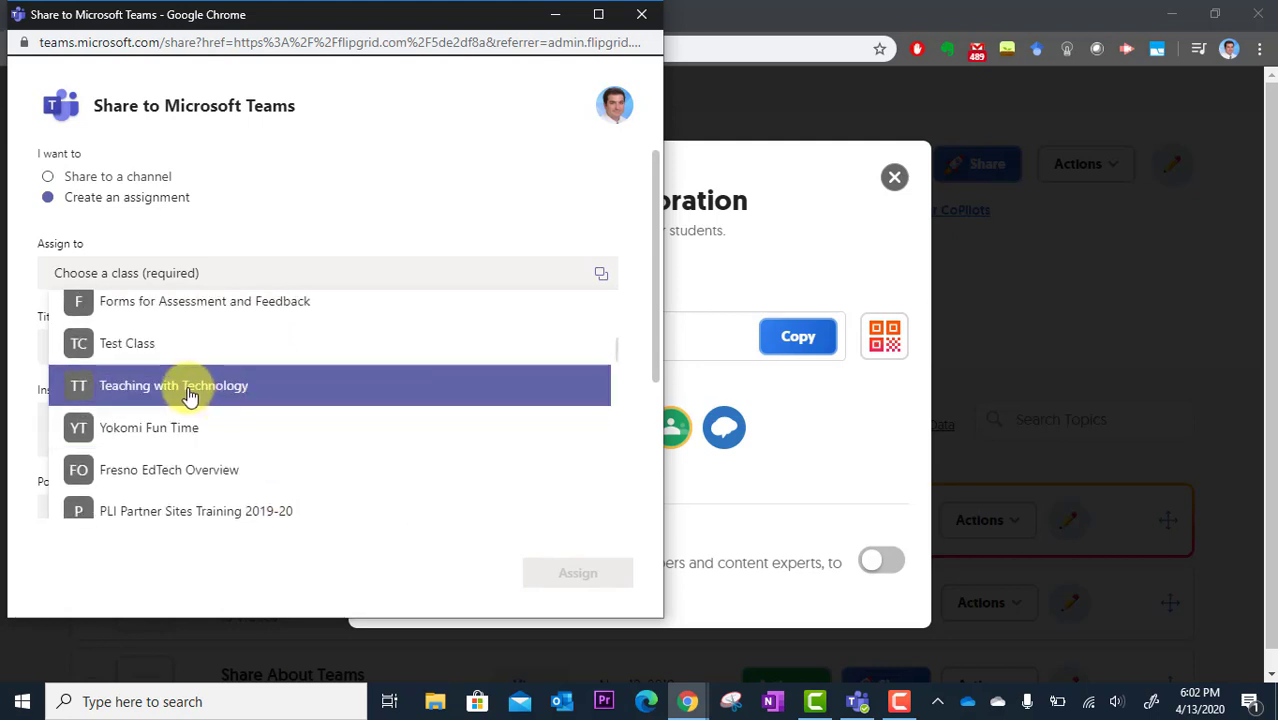
click(173, 385)
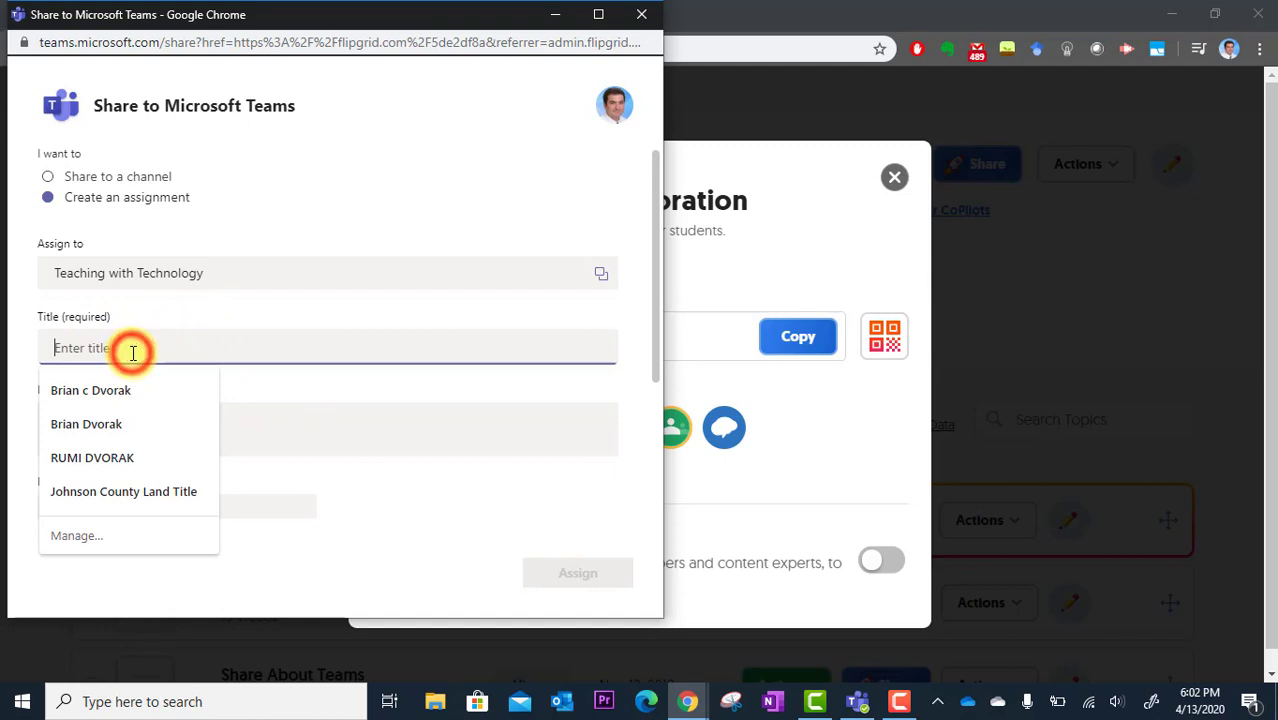
text(Digital Collaboration)
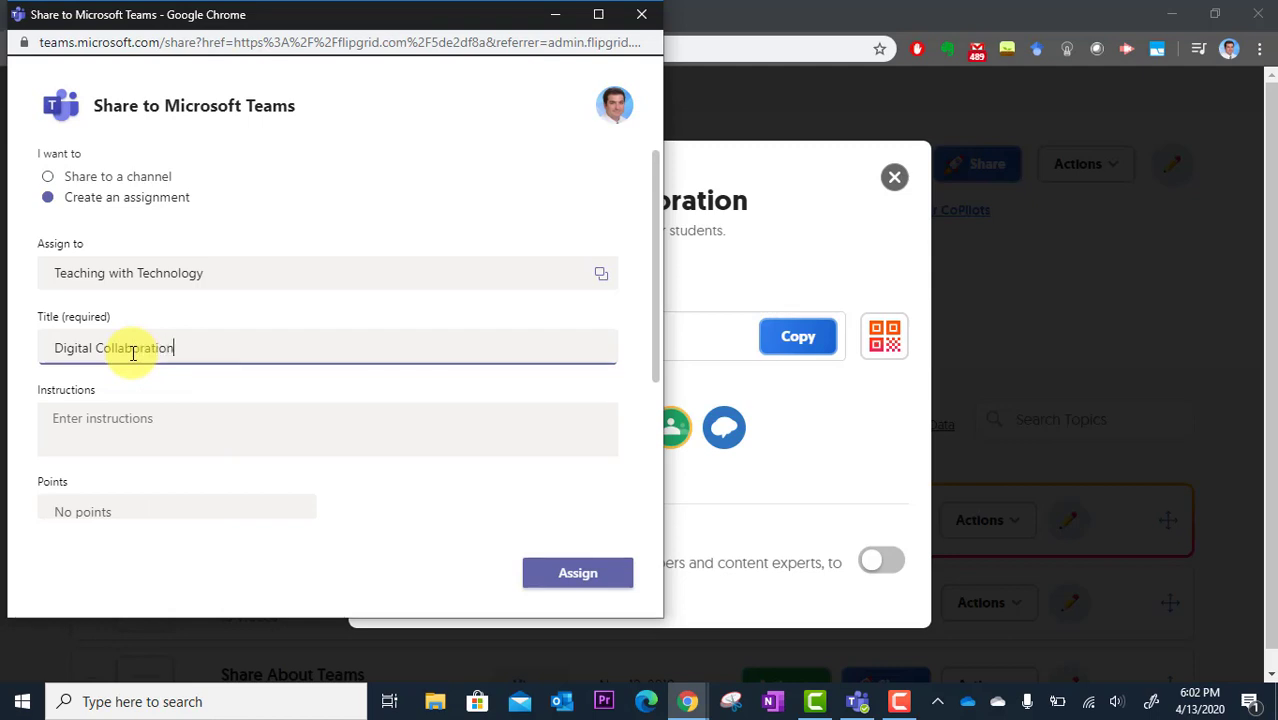
click(120, 418)
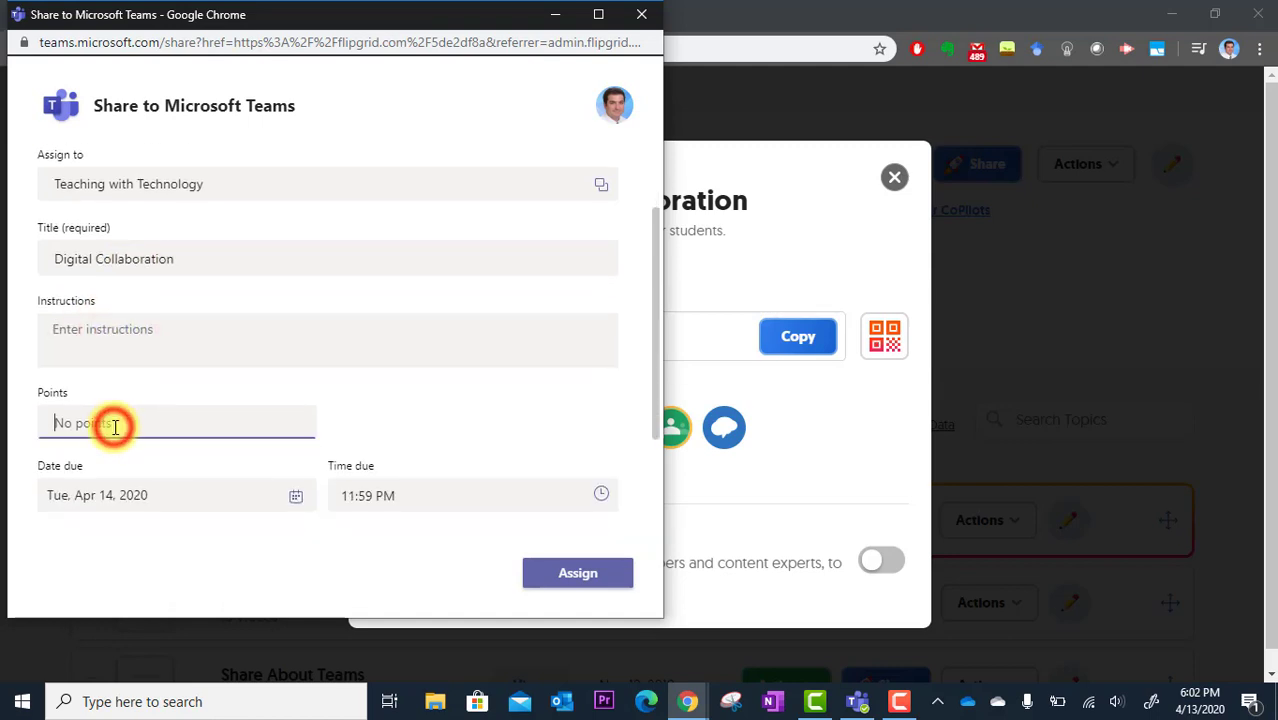
text(4)
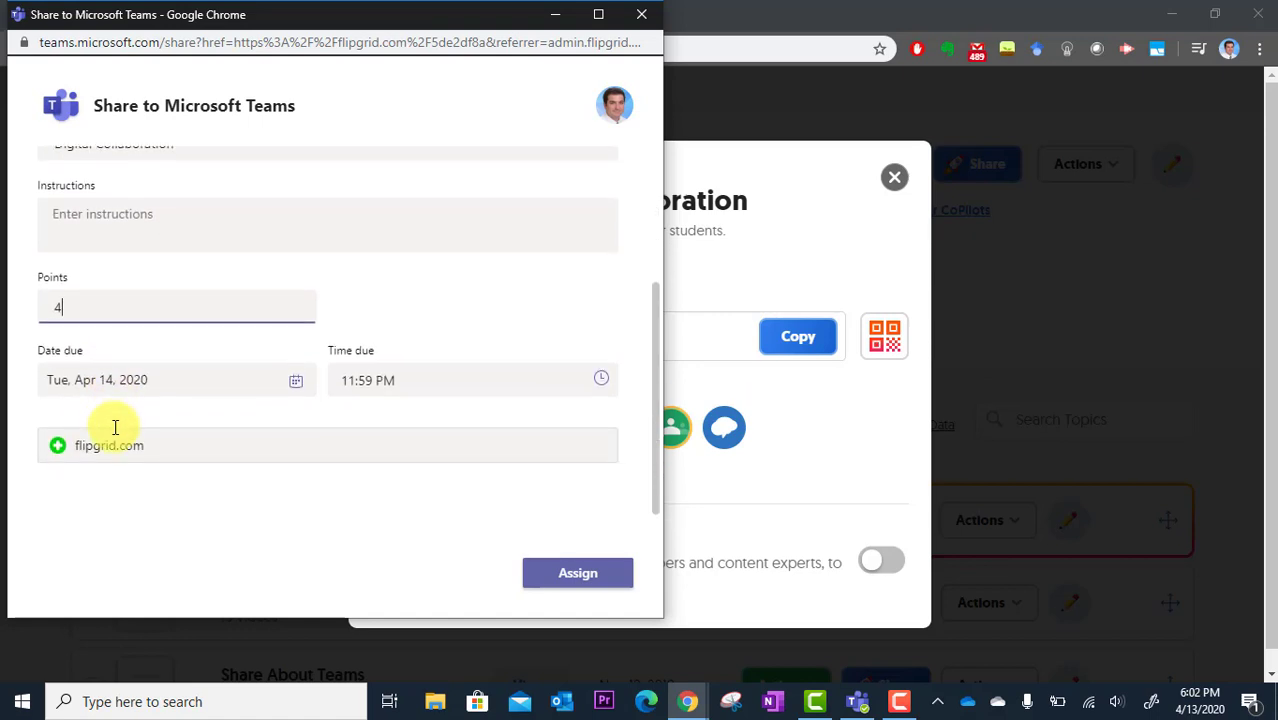
mouse_move(141, 478)
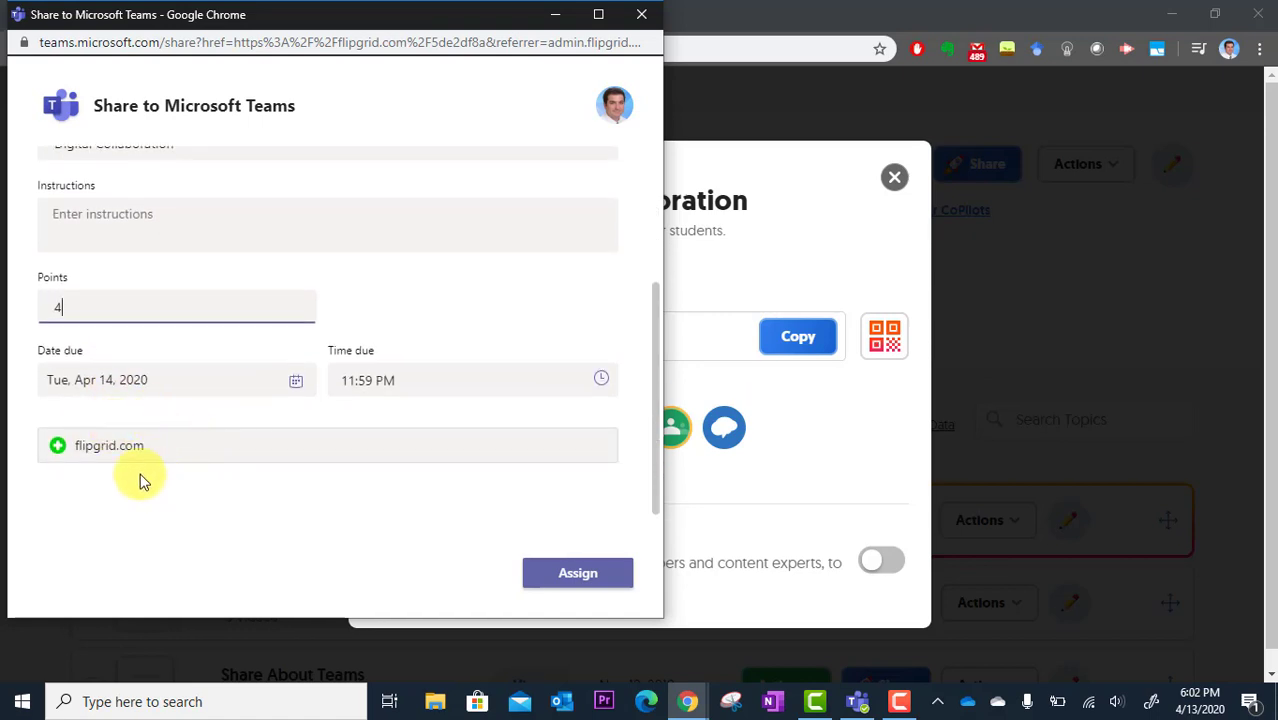
mouse_move(298, 528)
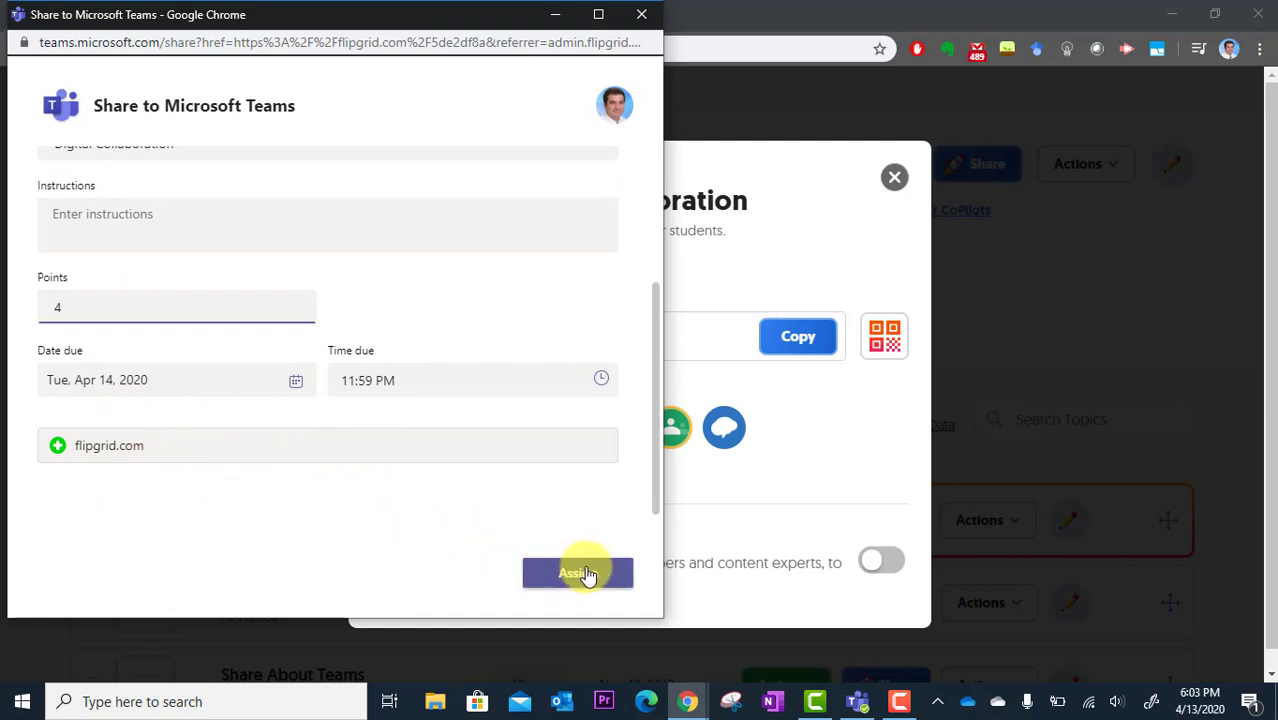
click(577, 572)
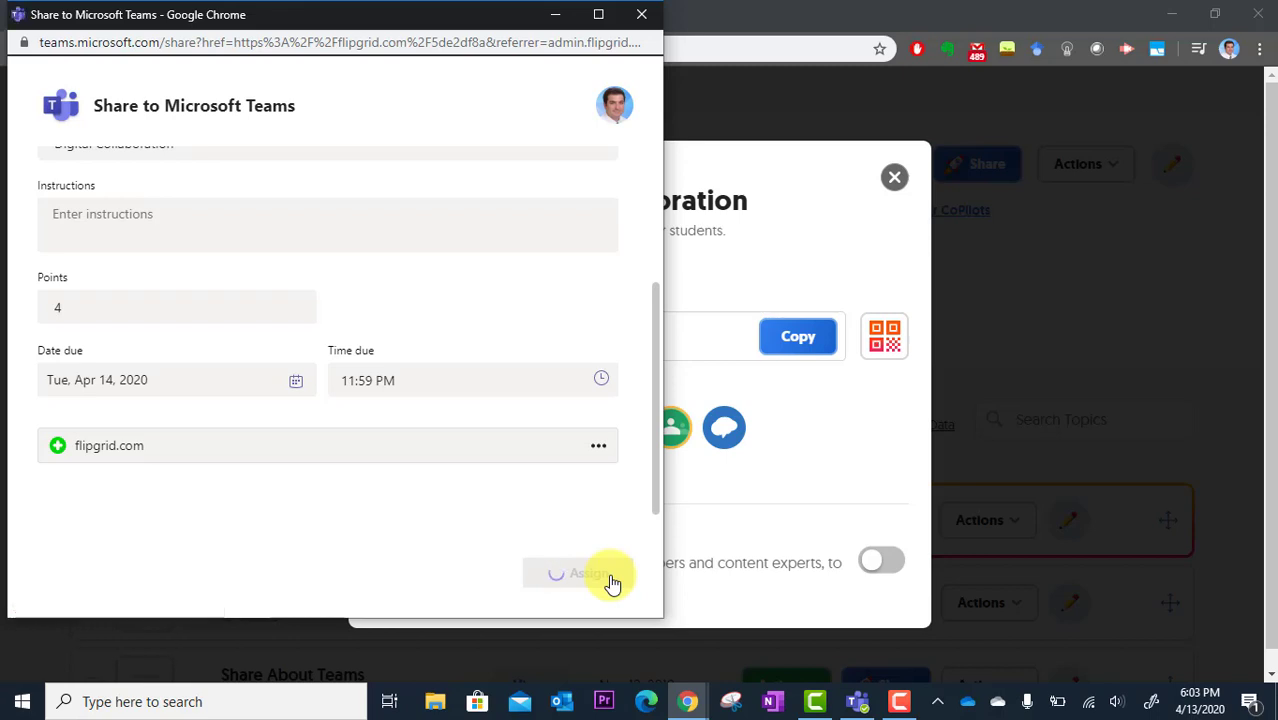
click(587, 573)
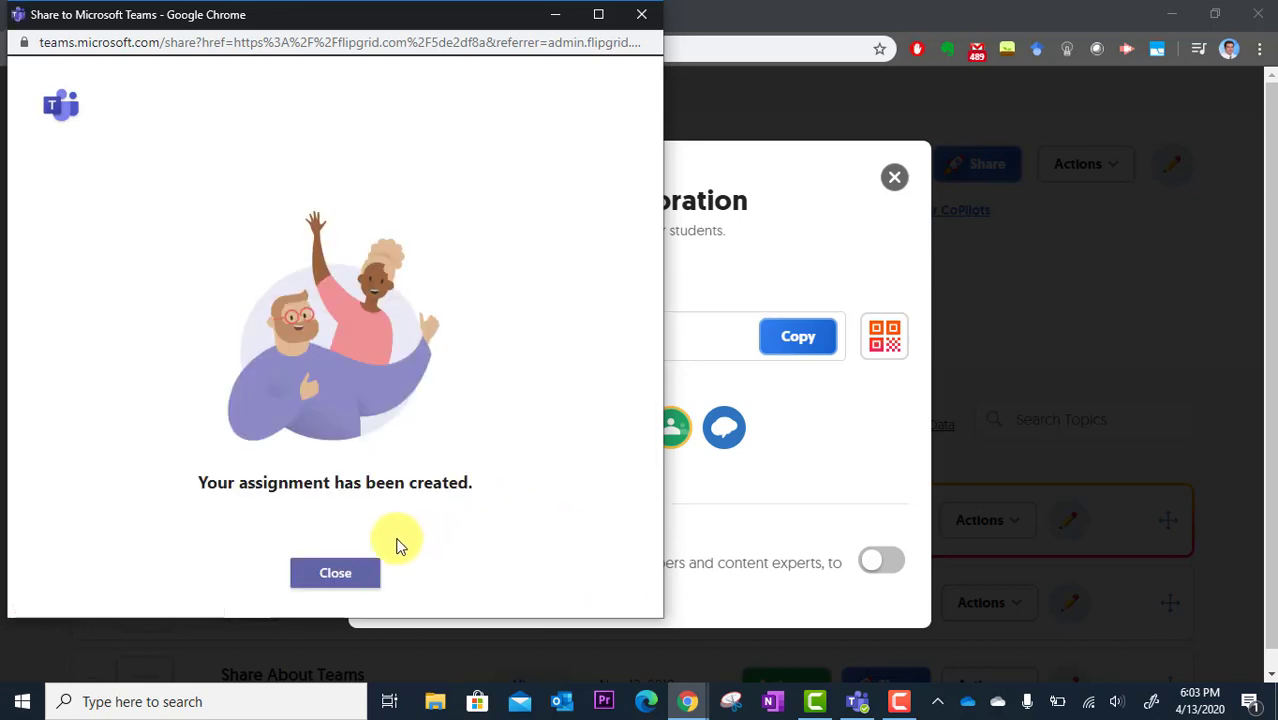
Dismiss the assignment confirmation and return to the Teams Assignments page.
click(335, 572)
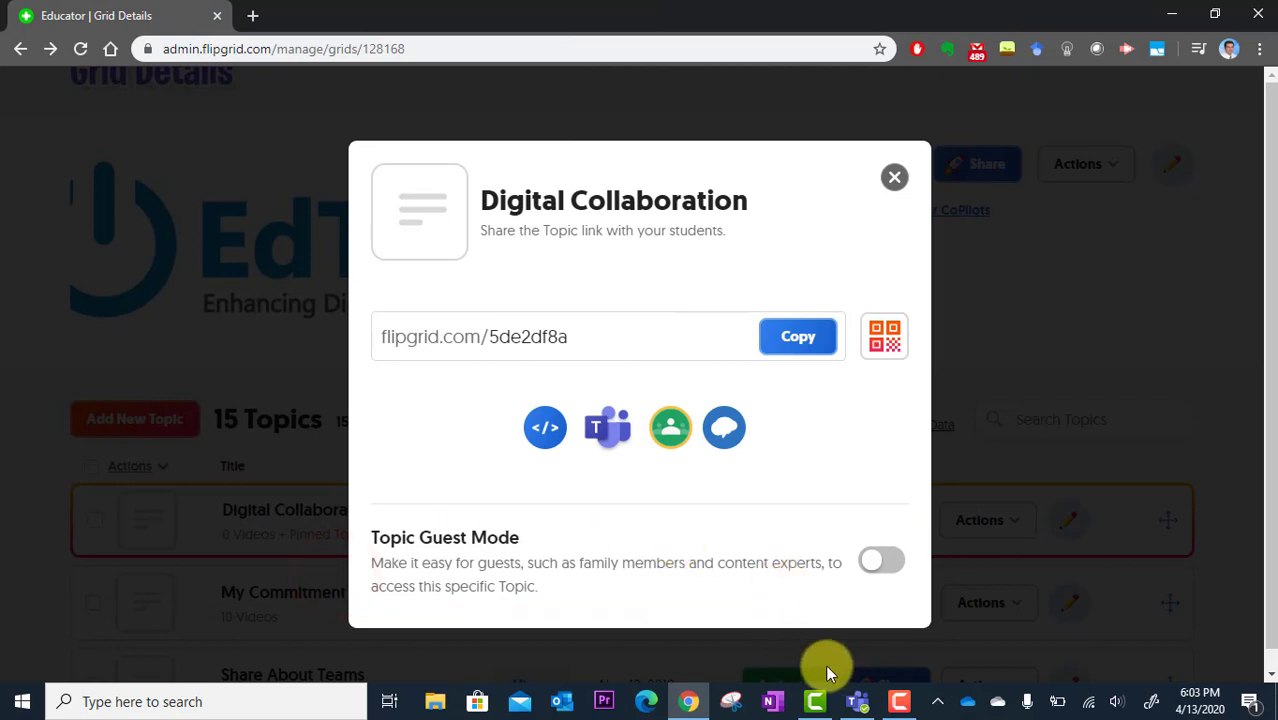
click(856, 701)
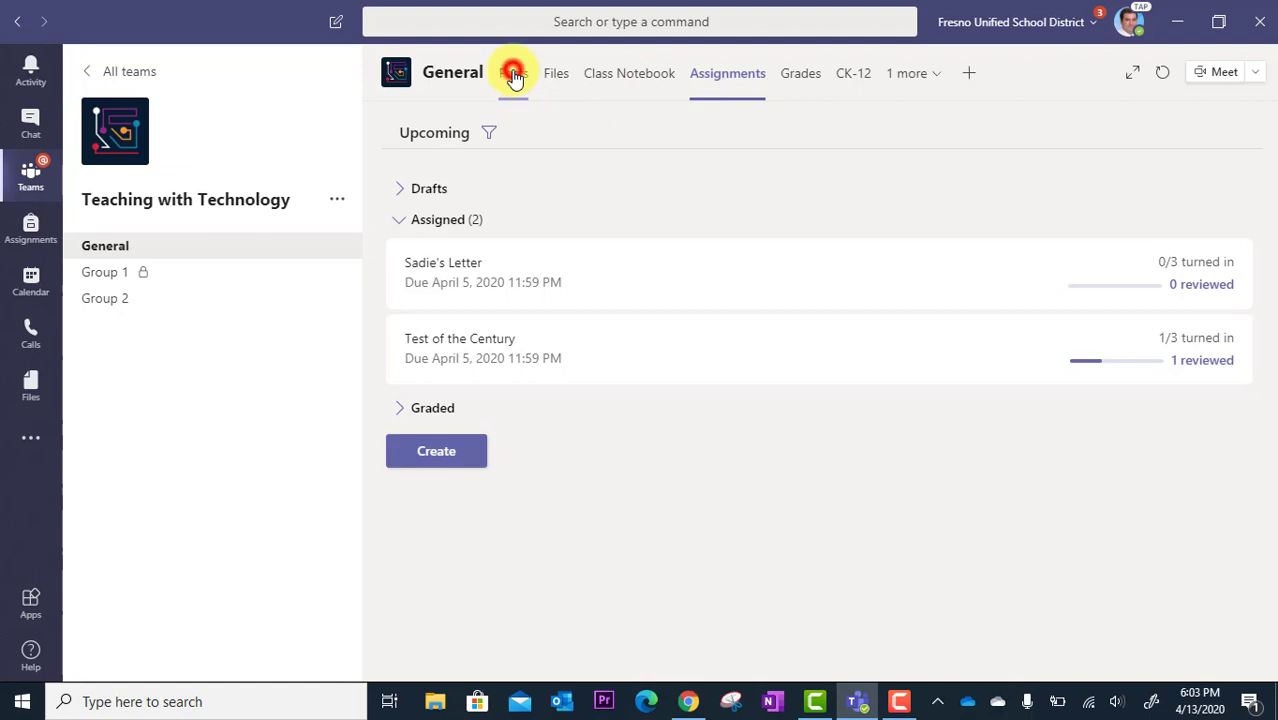
Check the channel posts, then open the Digital Collaboration assignment from the Assignments list.
click(514, 72)
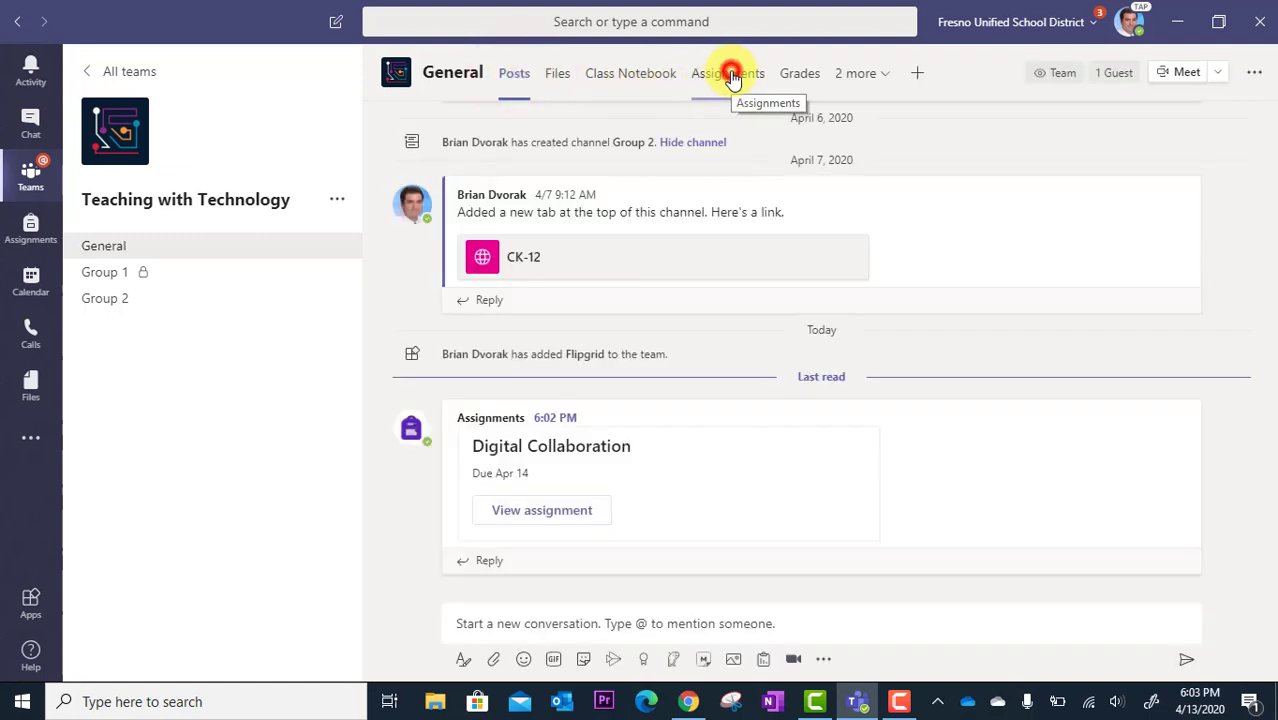
click(727, 73)
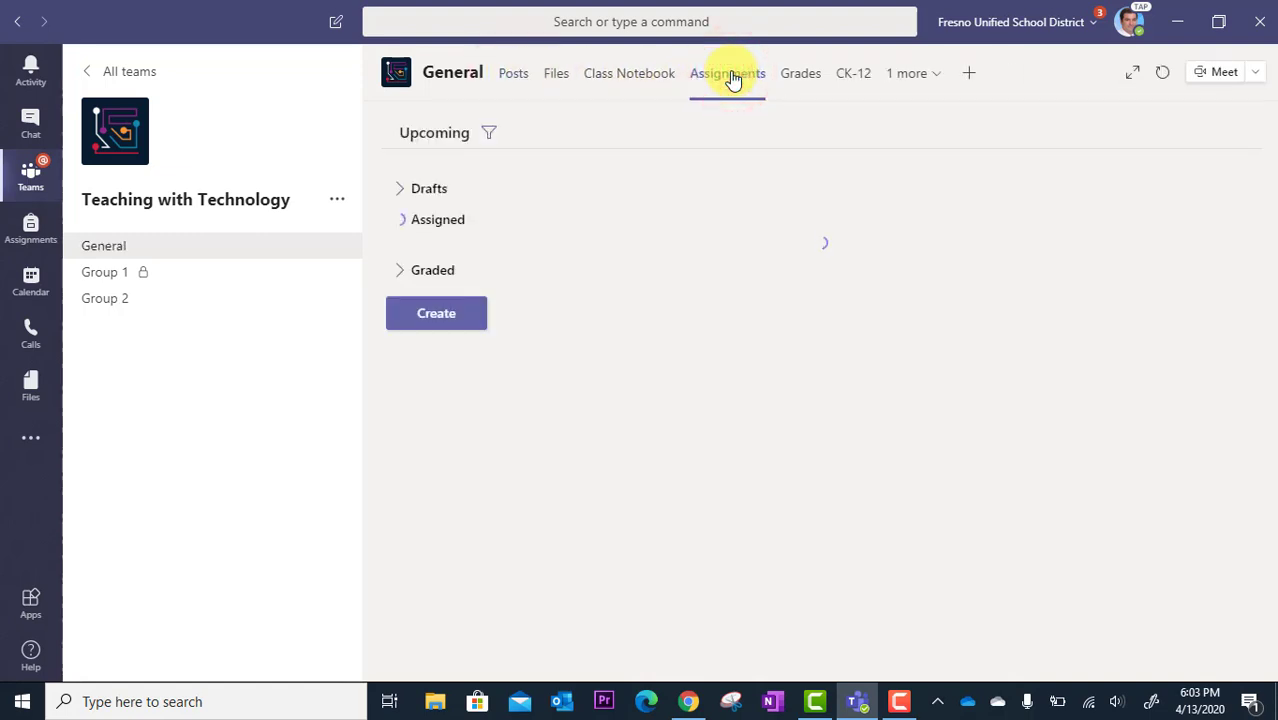
click(438, 219)
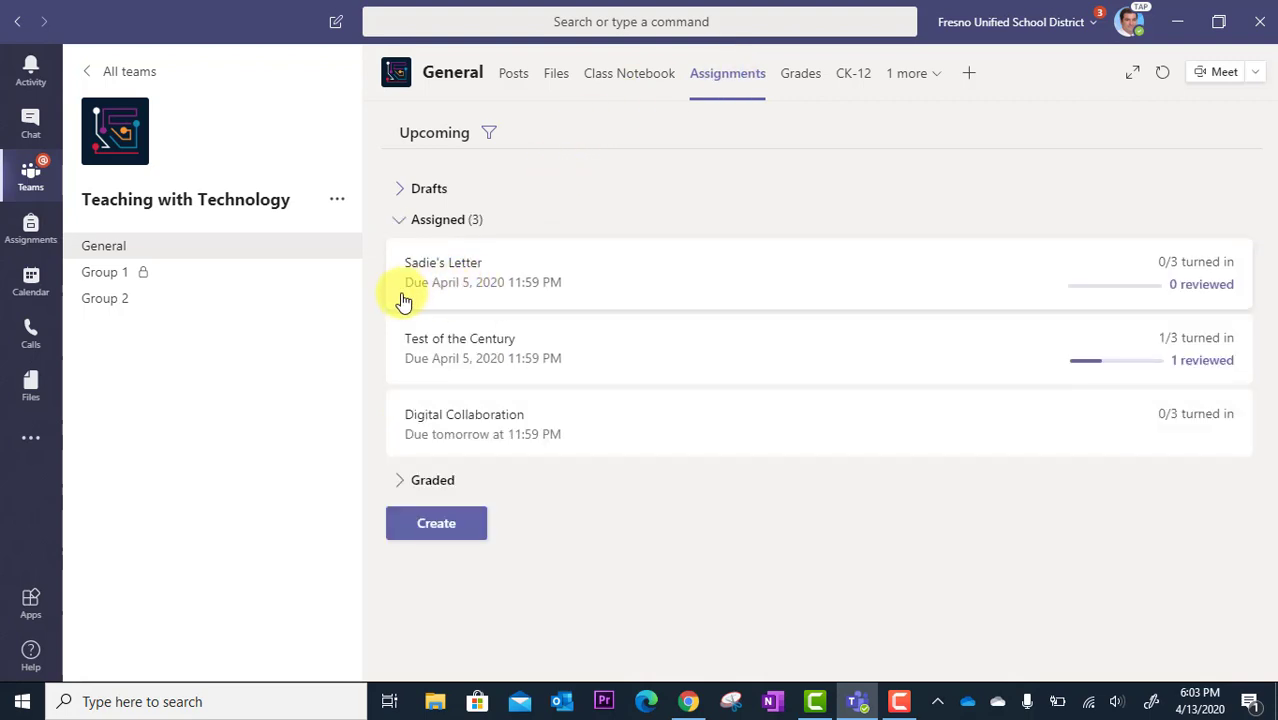
mouse_move(530, 420)
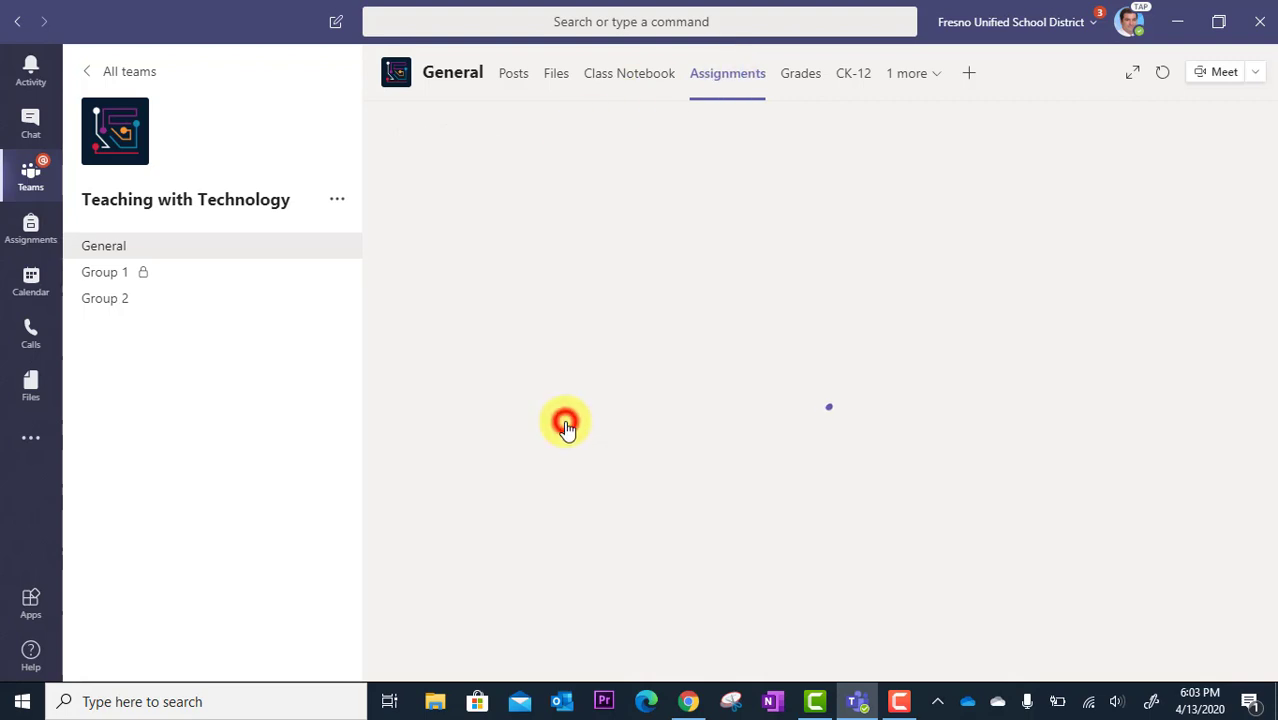
click(565, 421)
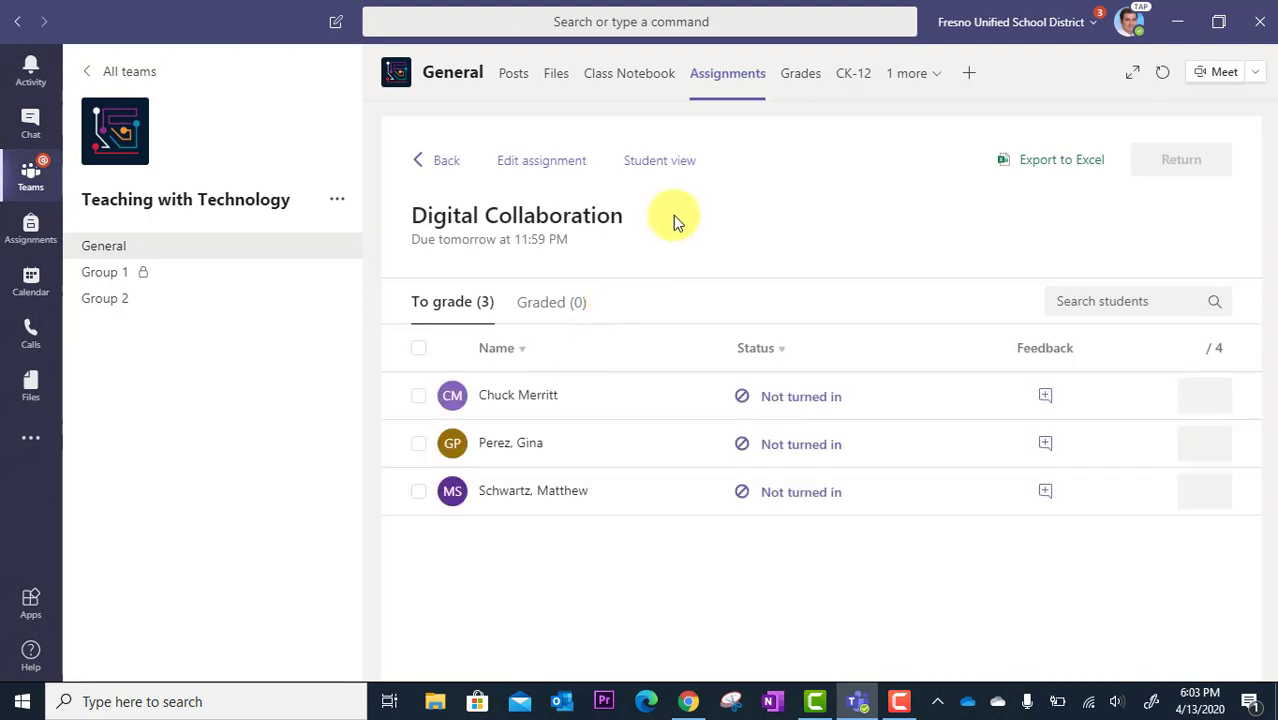
Switch to student view and follow the flipgrid.com reference link to the Flipgrid topic.
click(659, 160)
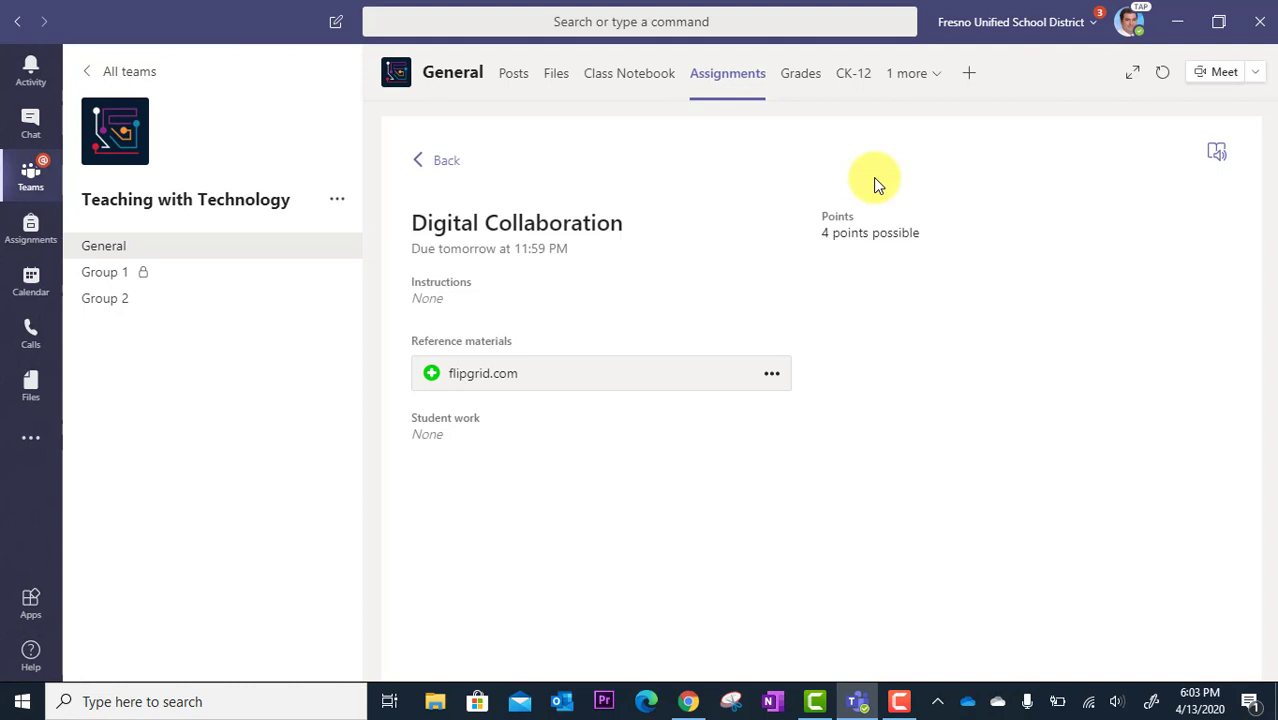
mouse_move(480, 270)
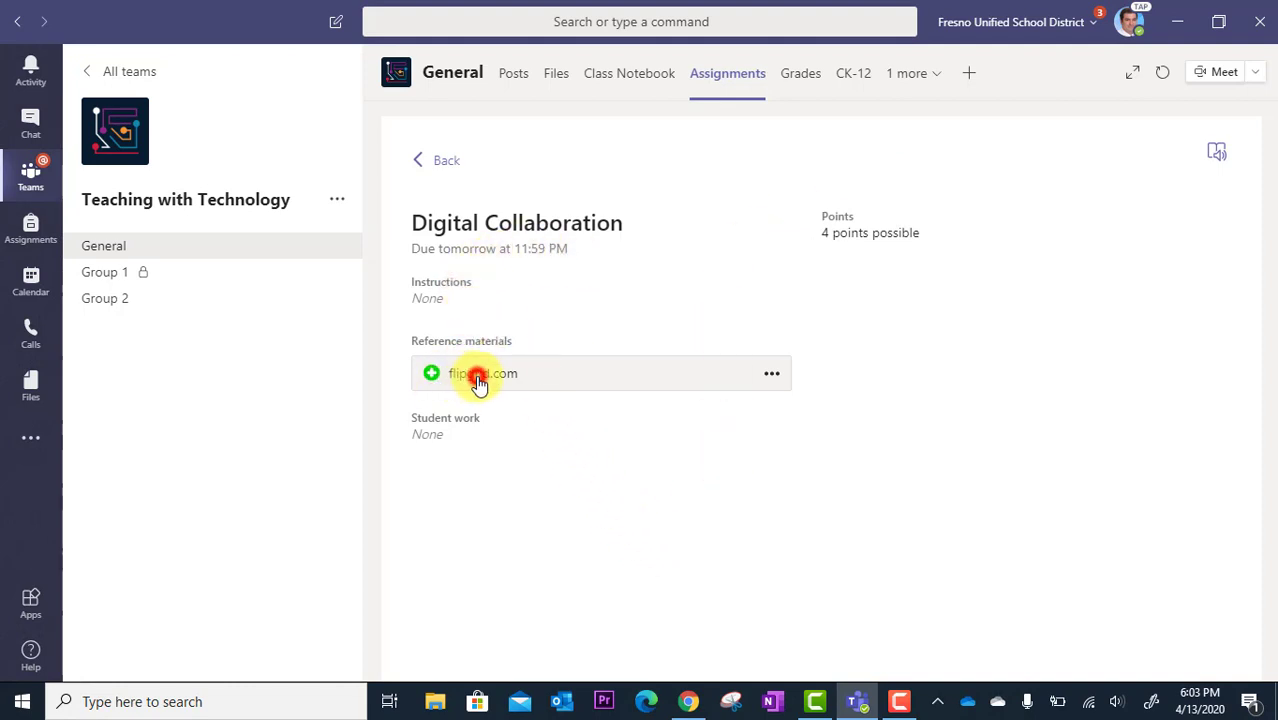
click(483, 373)
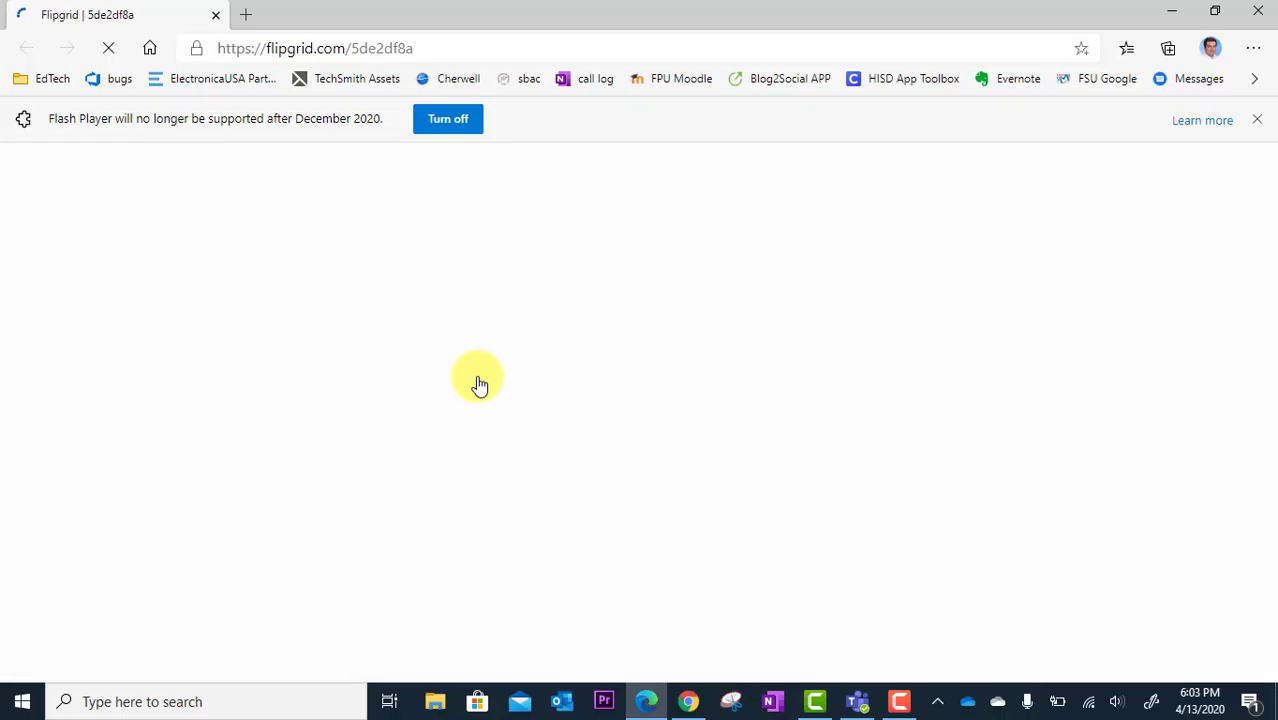